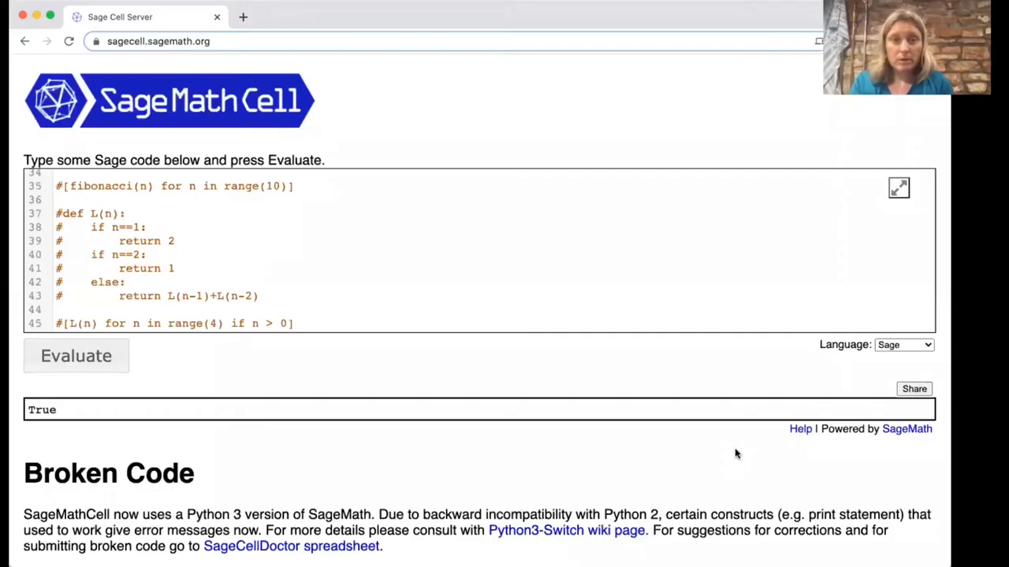
mouse_move(305, 8)
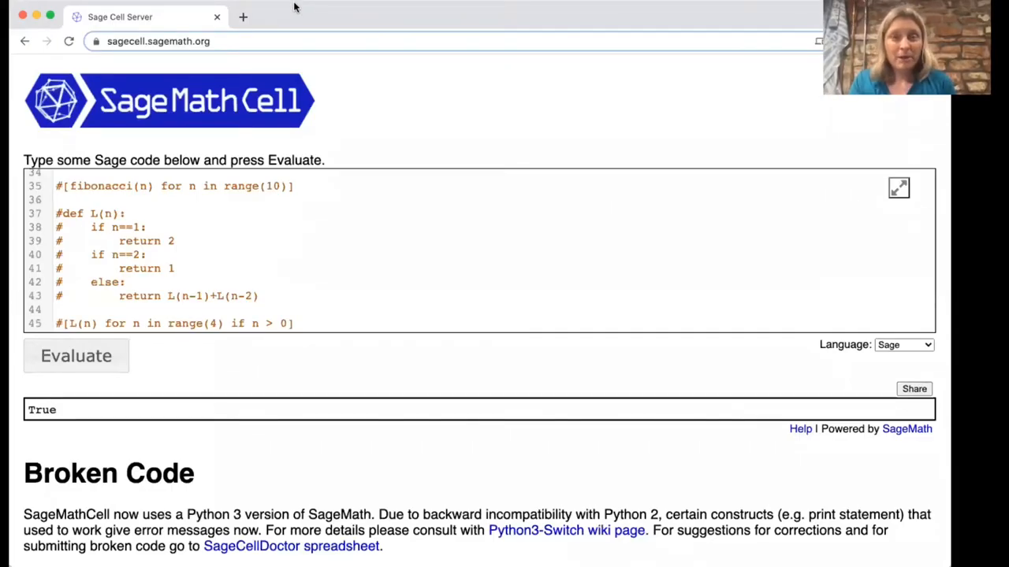
mouse_move(374, 163)
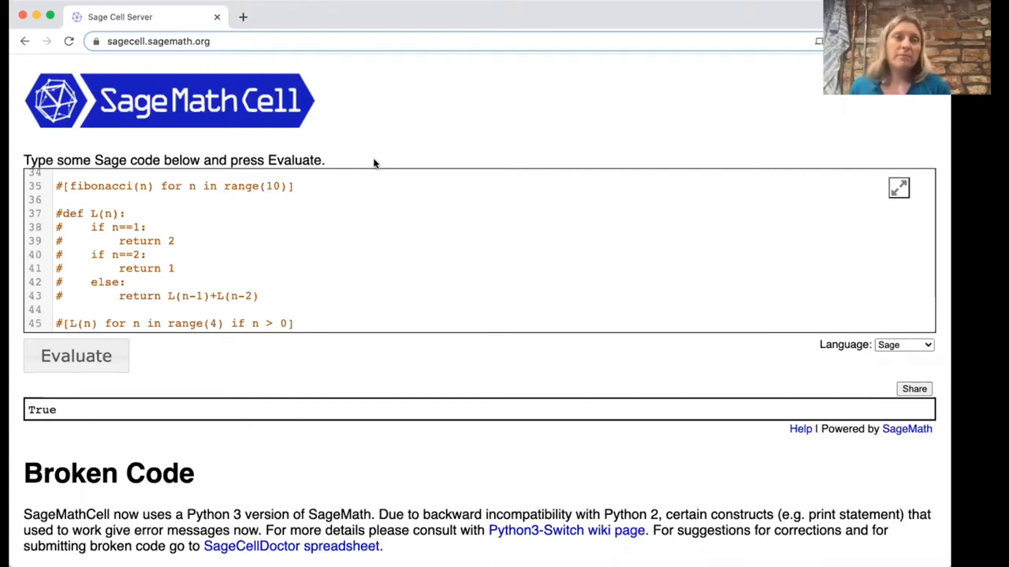
mouse_move(140, 127)
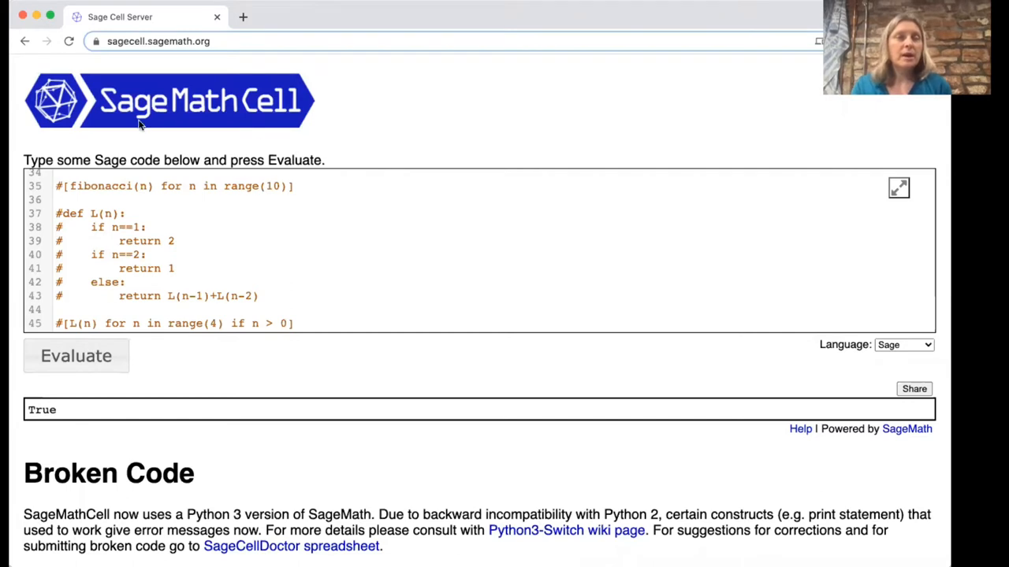
mouse_move(272, 122)
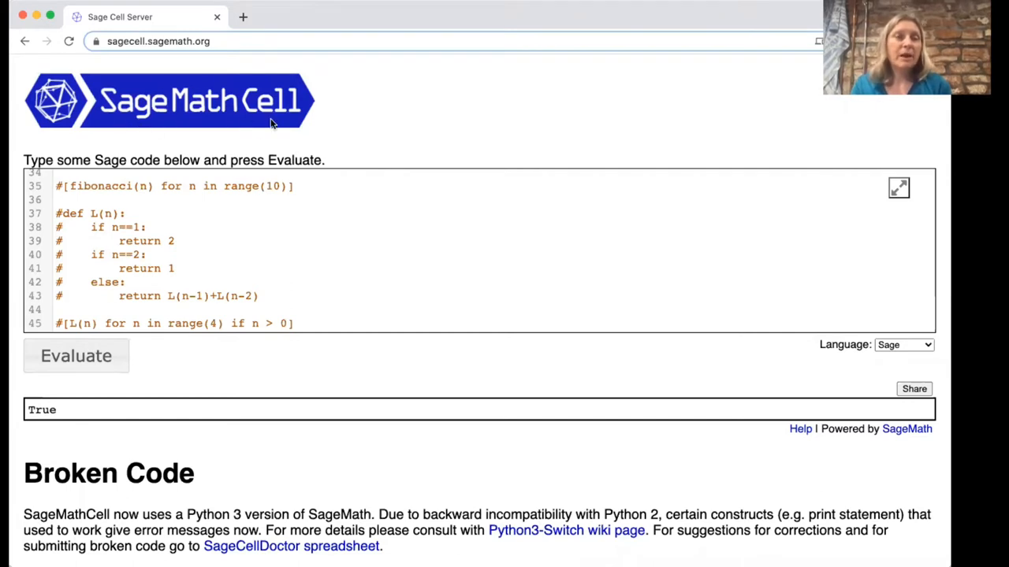
mouse_move(375, 85)
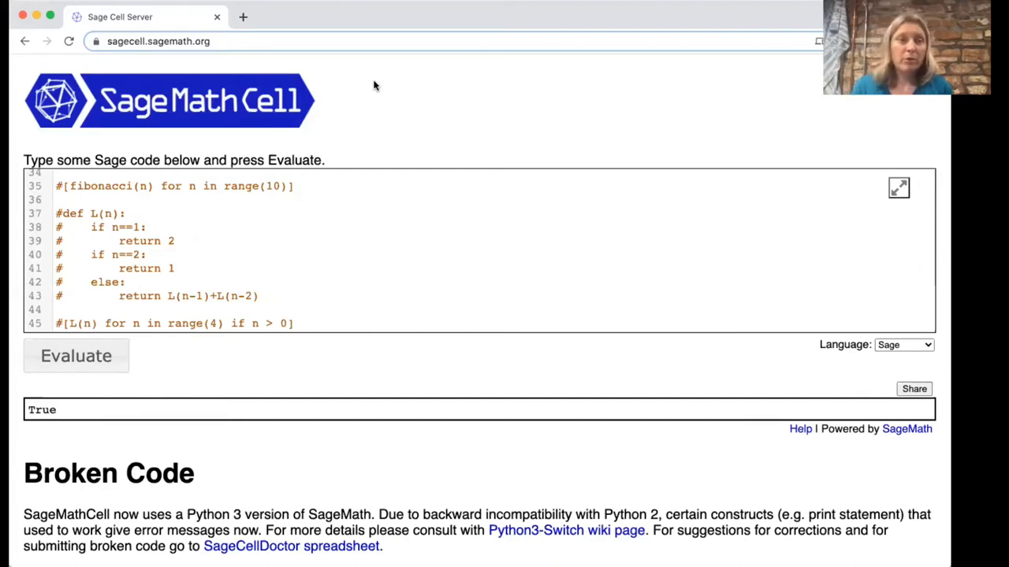
Uncomment factorial(6) and evaluate it, getting 720
scroll("up", 3)
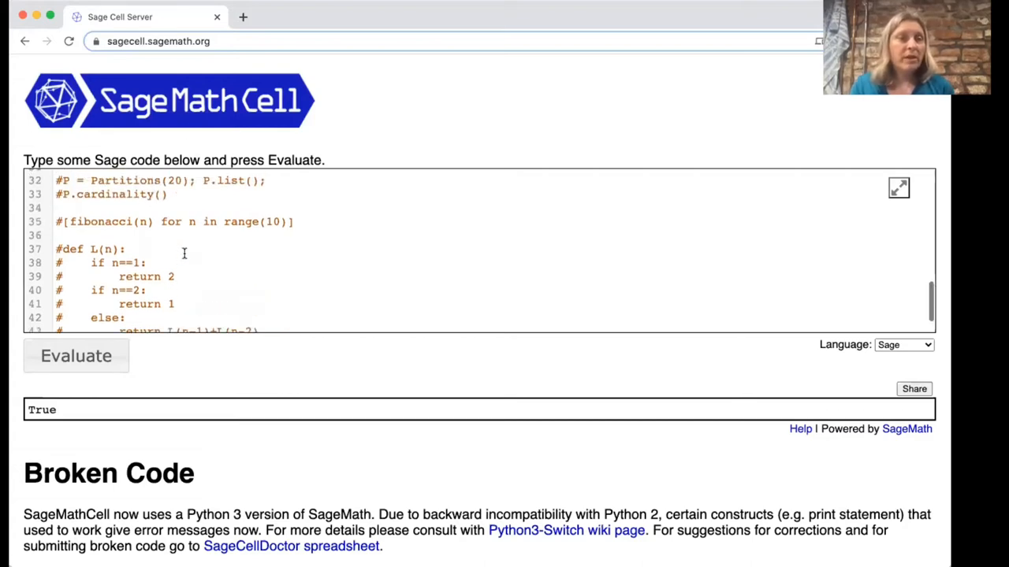
scroll("up", 3)
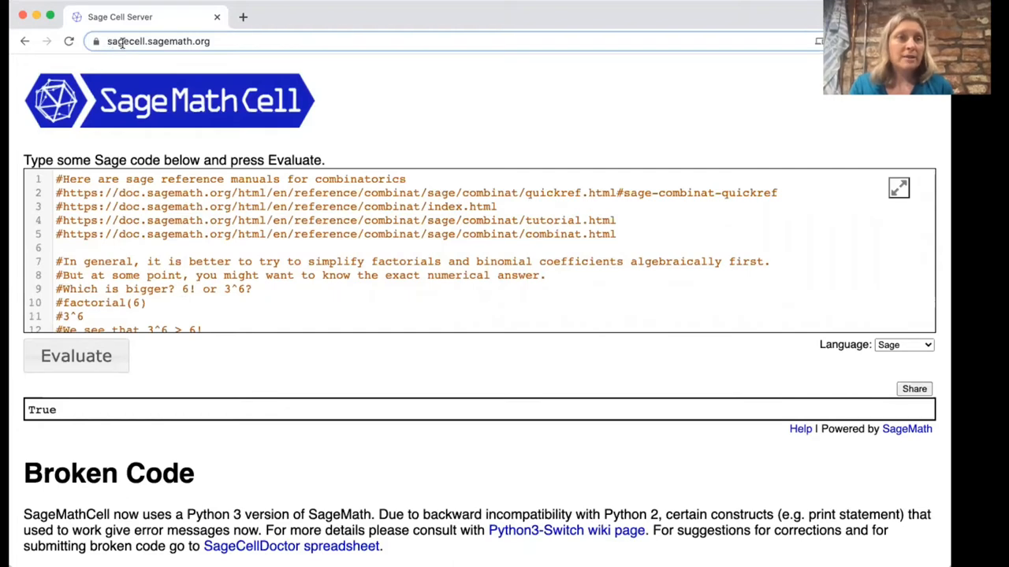
mouse_move(183, 6)
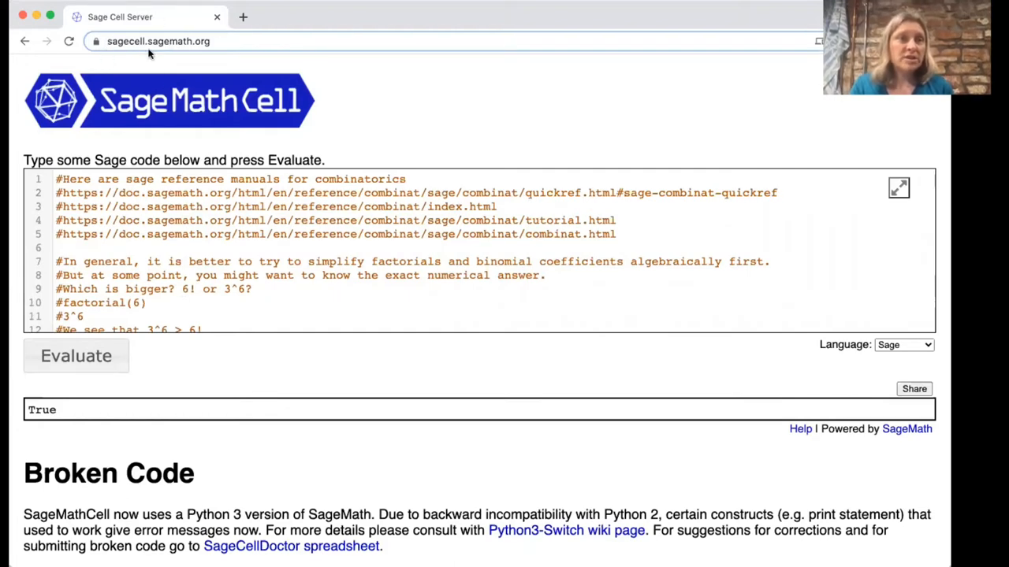
mouse_move(219, 63)
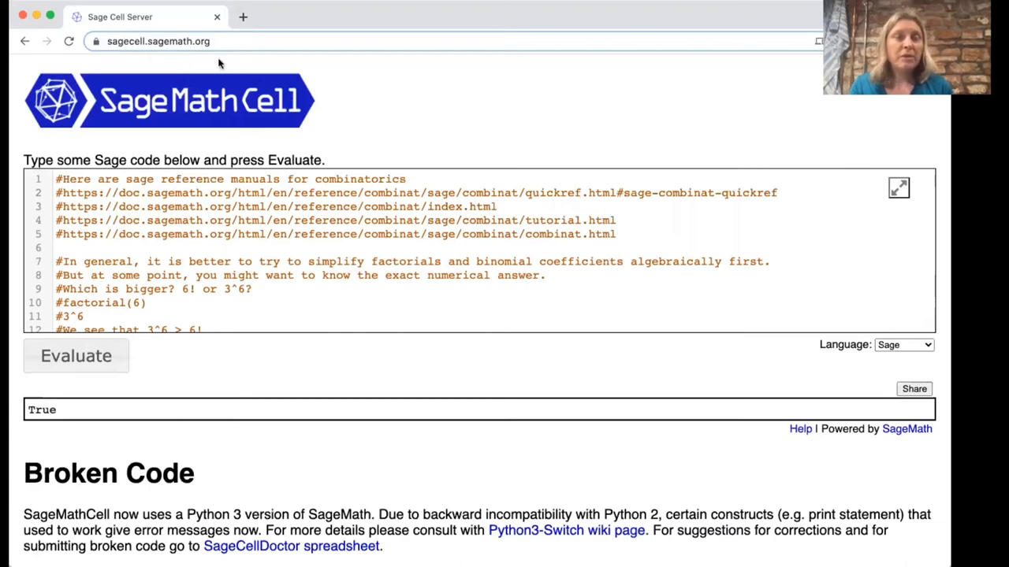
mouse_move(323, 206)
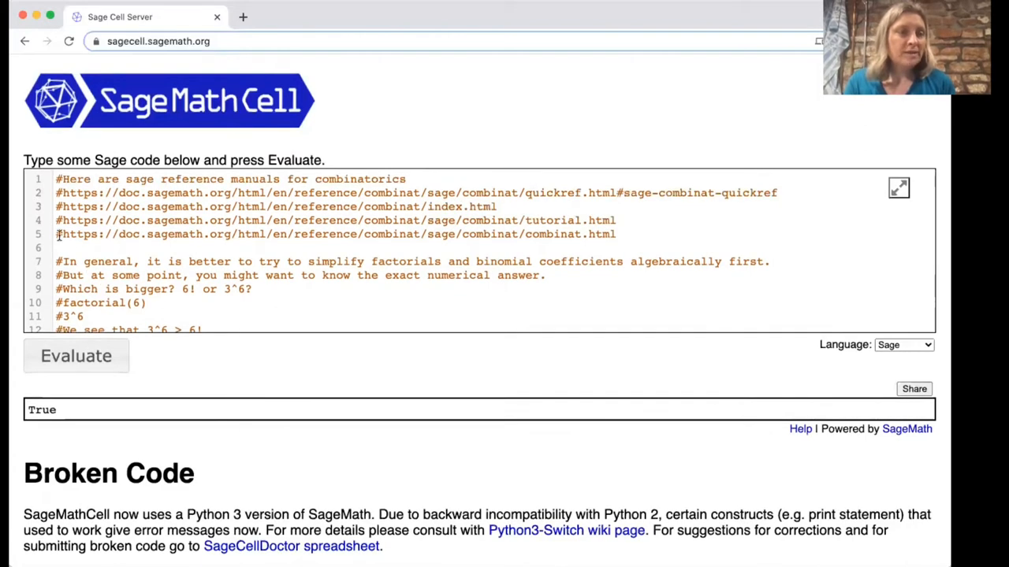
scroll("down", 3)
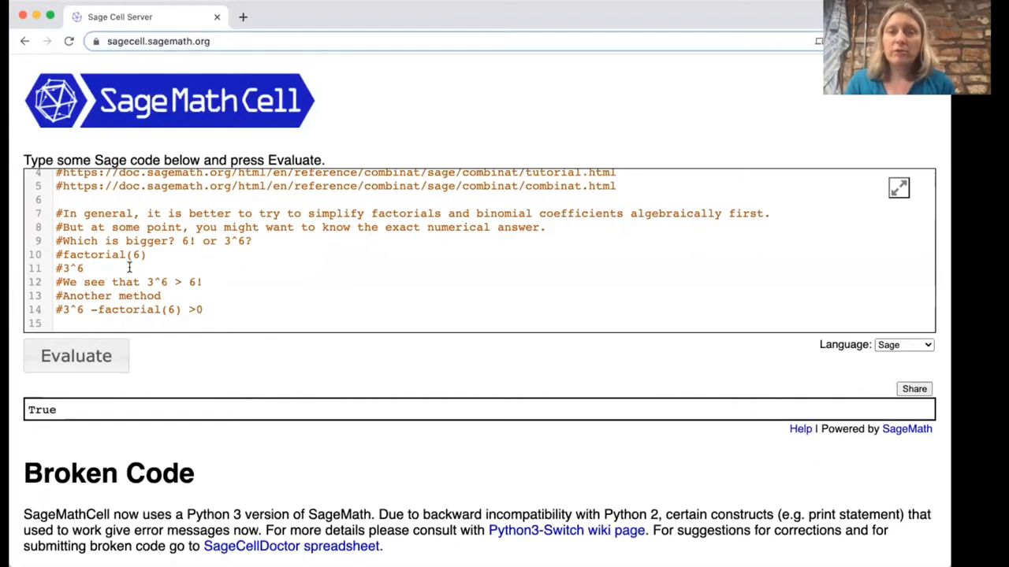
mouse_move(138, 223)
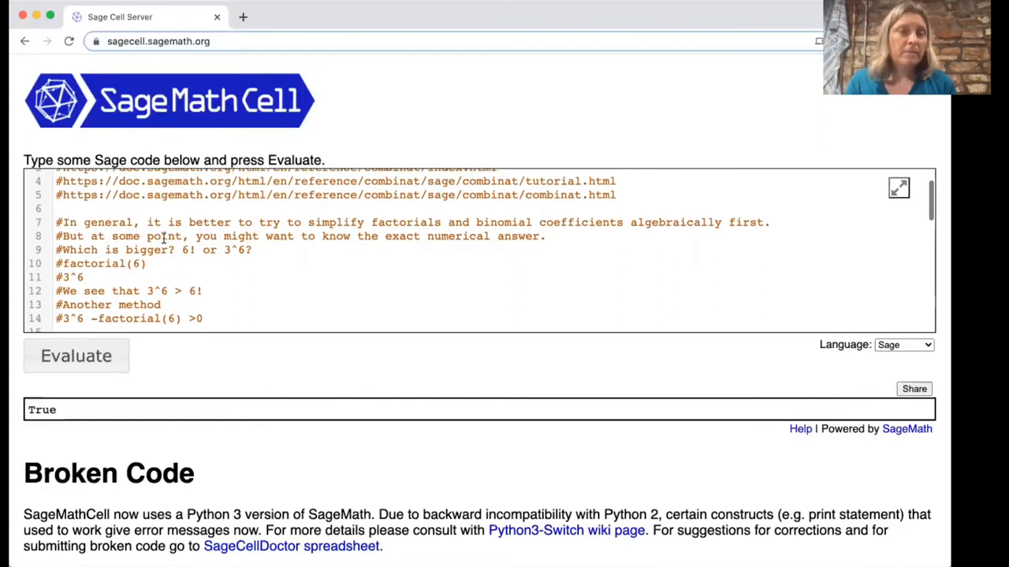
mouse_move(189, 266)
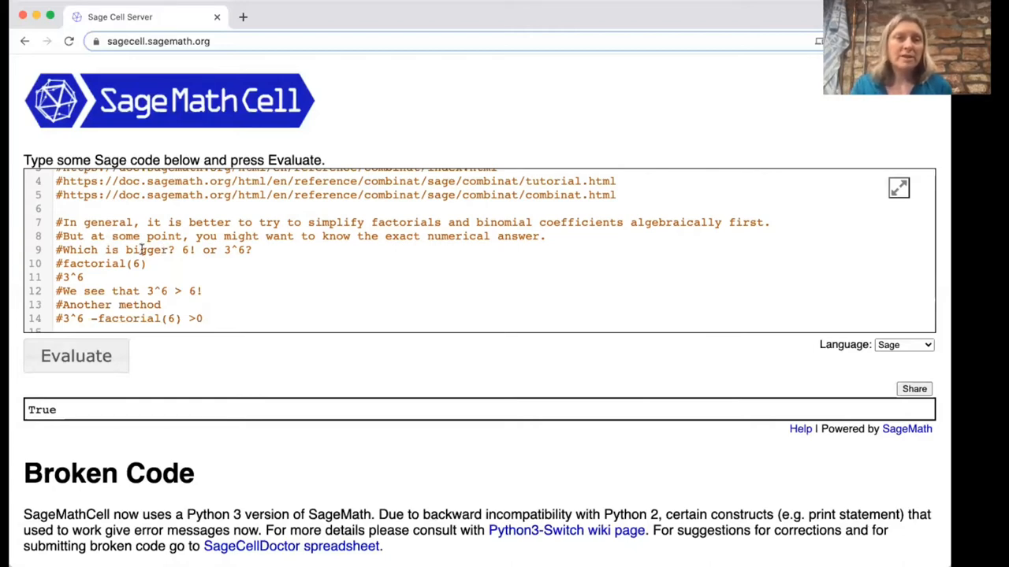
scroll("down", 3)
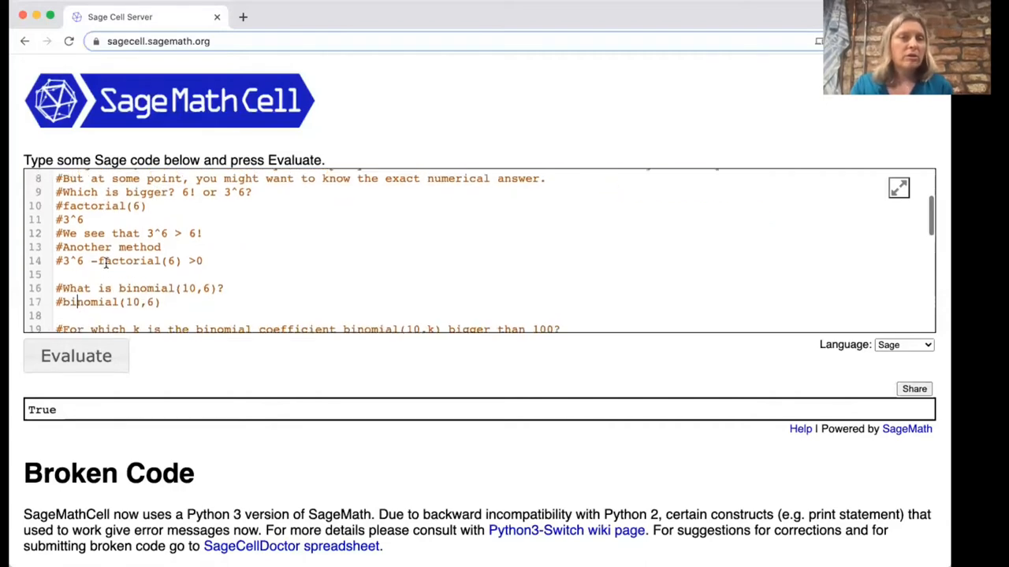
scroll("up", 3)
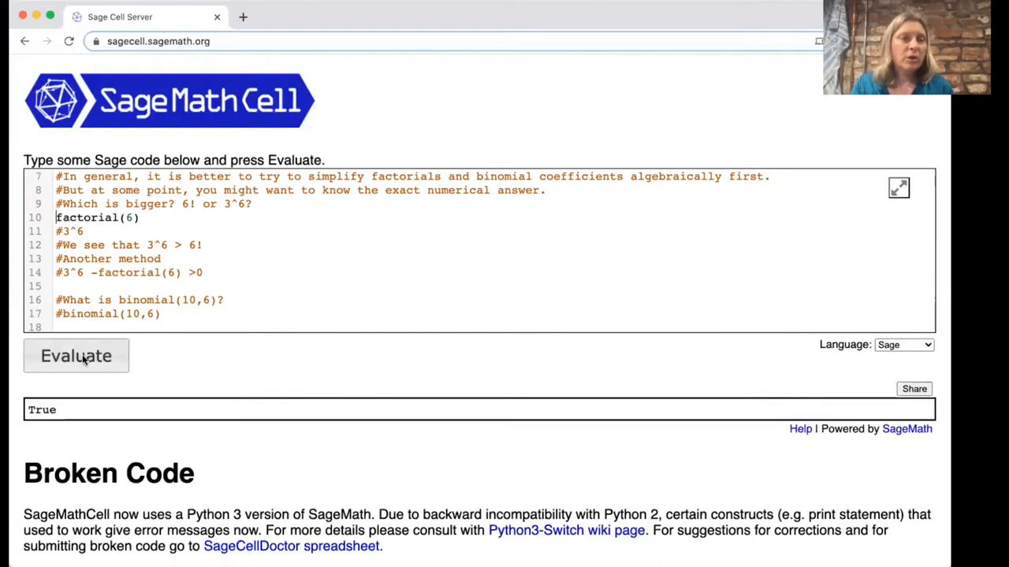
left_click(75, 356)
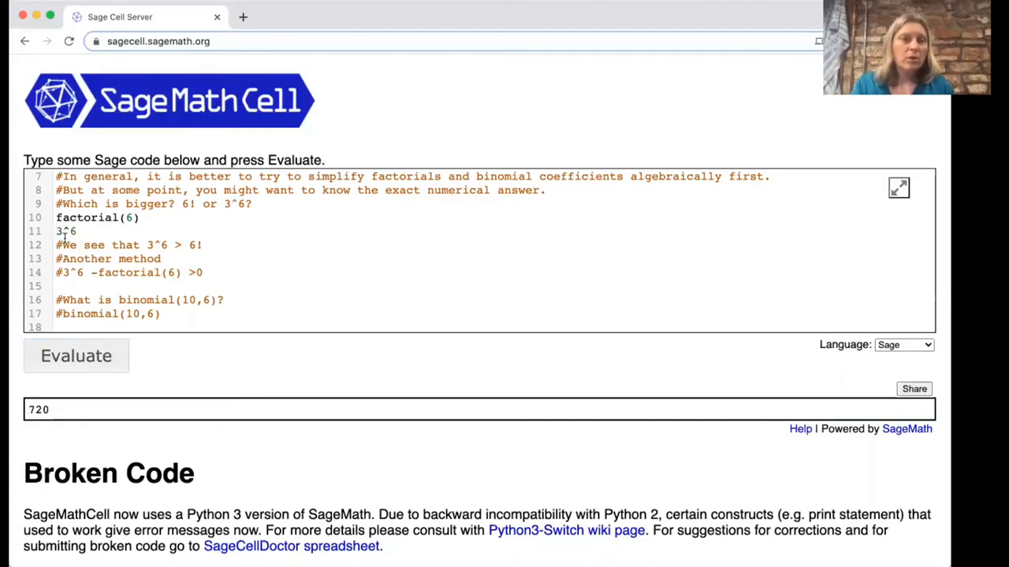
Uncomment 3^6 and the 3^6 - factorial(6) > 0 check, evaluating to 729 and True
left_click(75, 356)
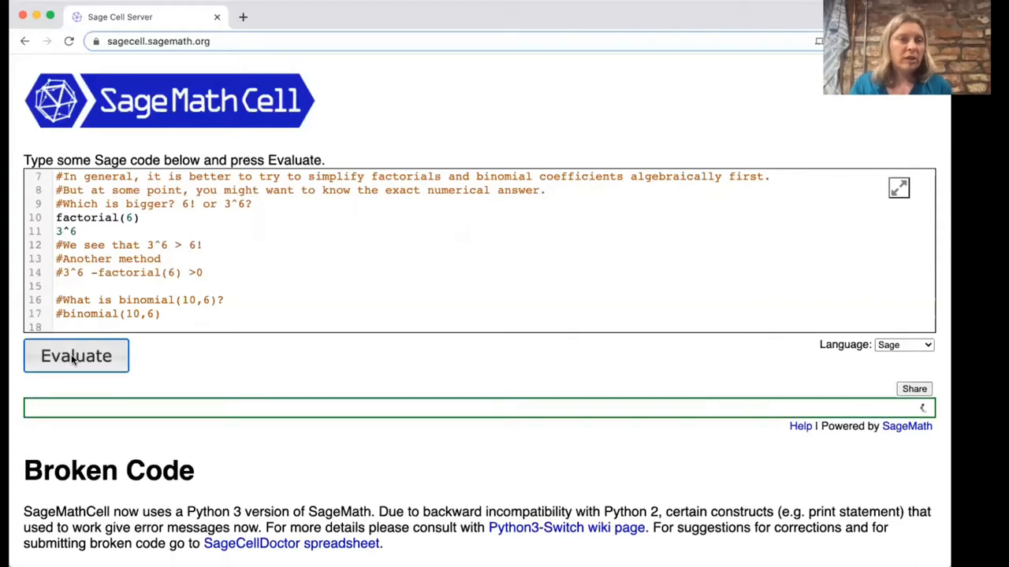
left_click(76, 355)
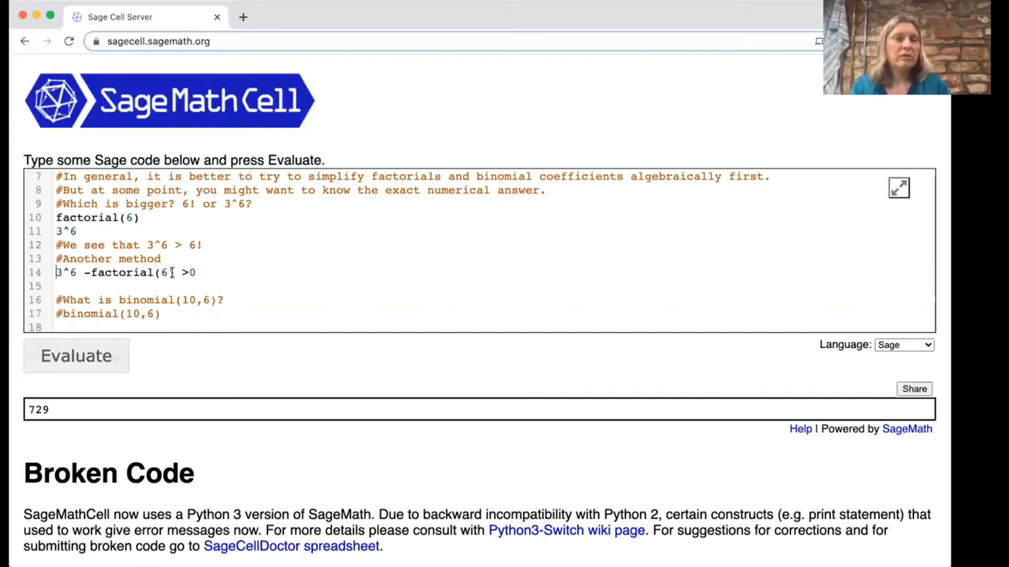
left_click(75, 355)
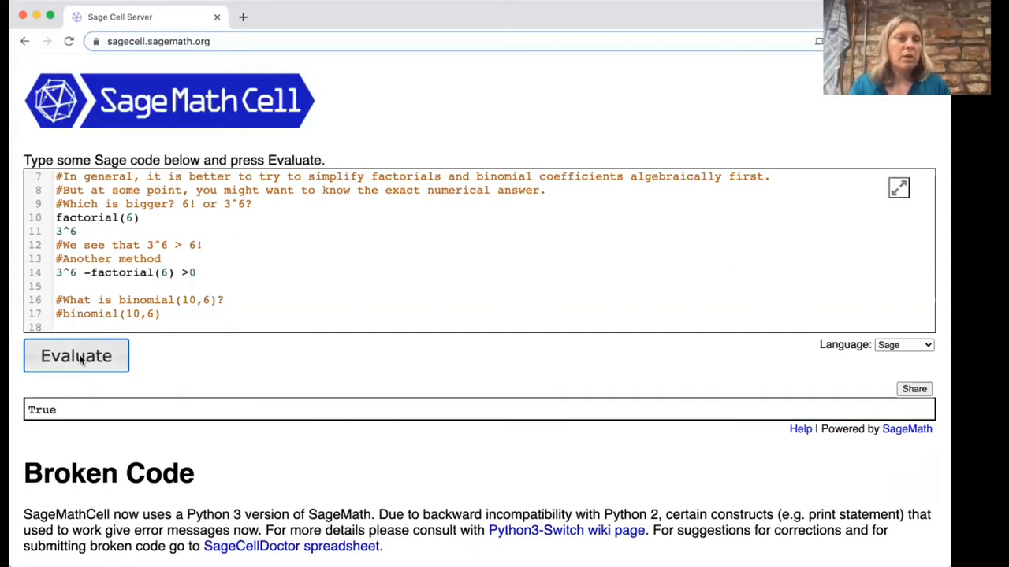
Uncomment binomial(10,6) on line 17 and evaluate it to get 210
scroll("down", 3)
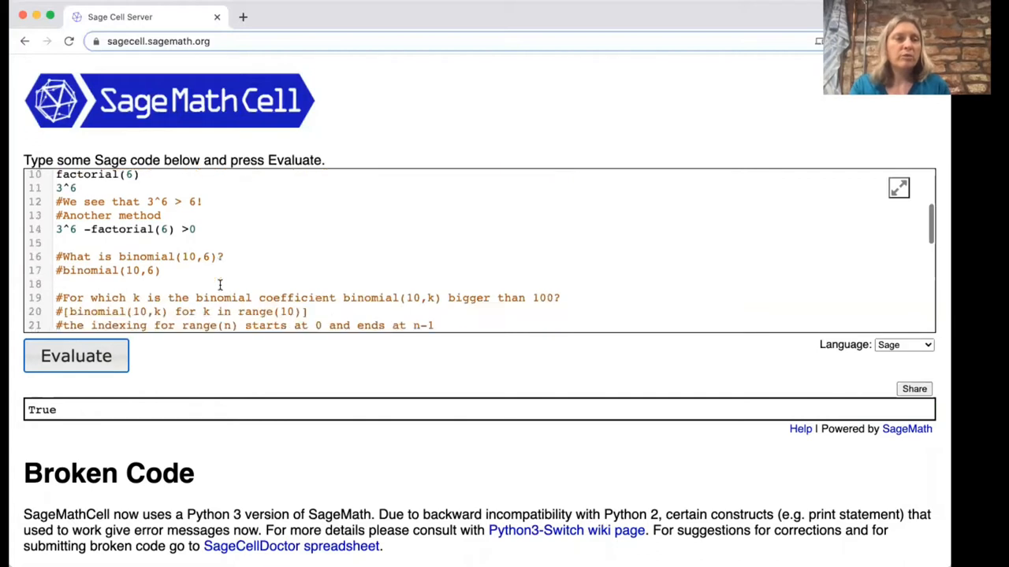
scroll("down", 3)
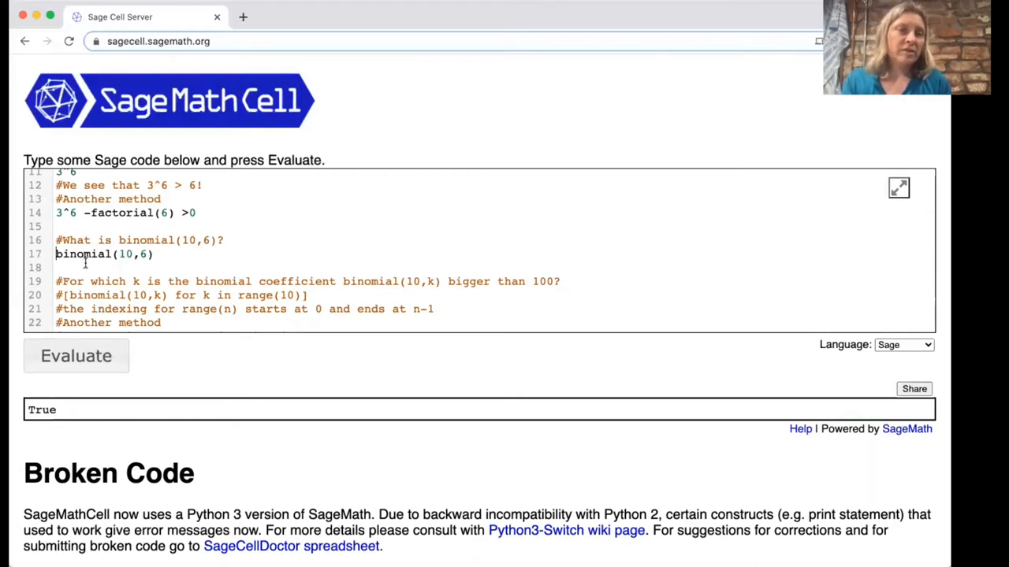
mouse_move(87, 340)
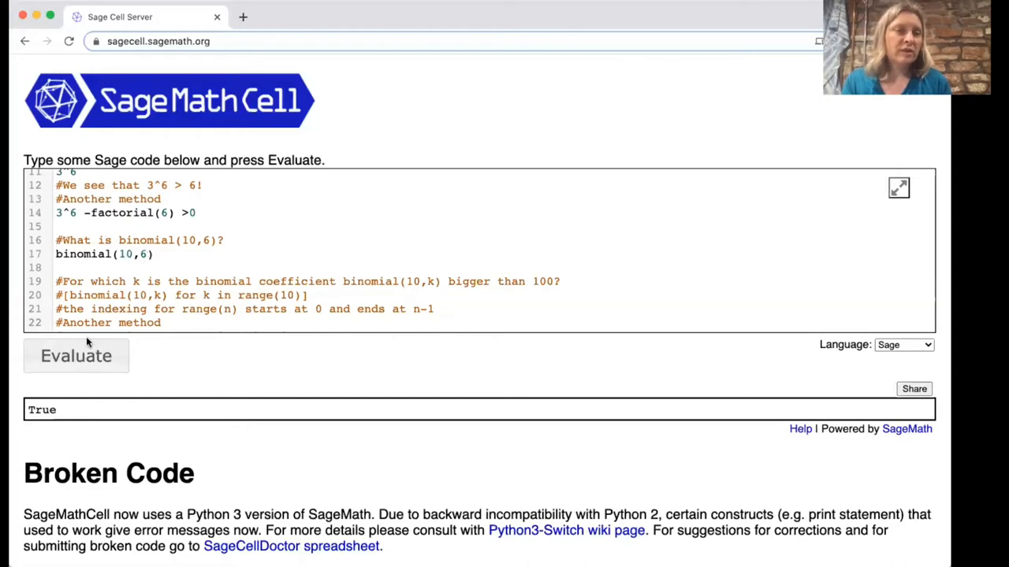
left_click(76, 355)
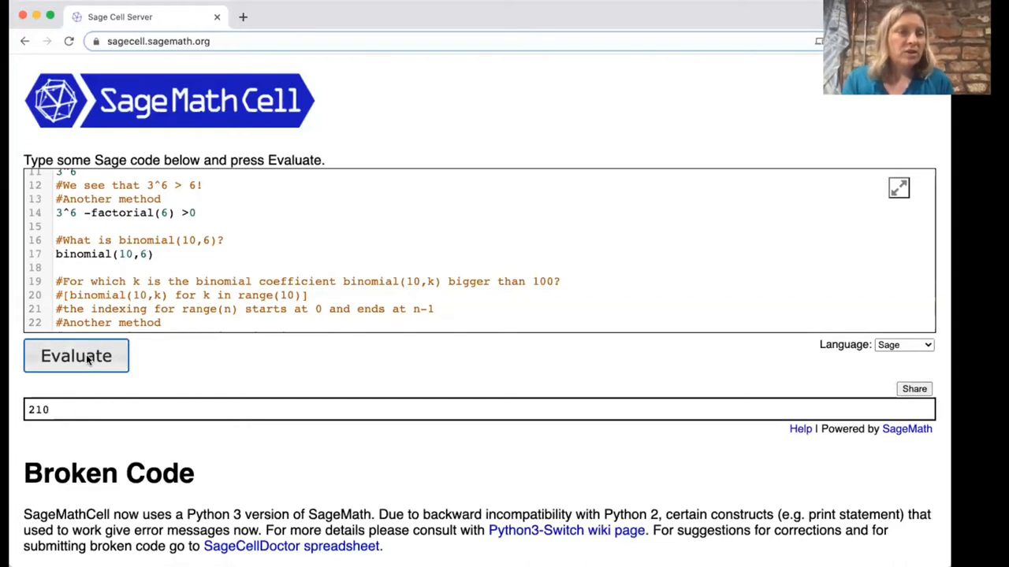
mouse_move(118, 331)
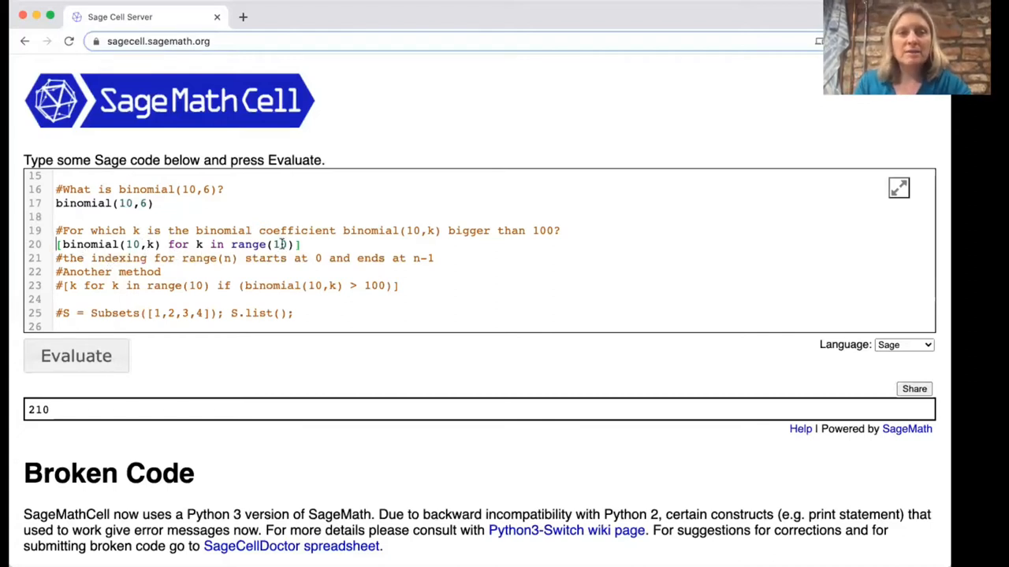
Switch the binomial(10,k) list to range(11) with an m-based comment, outputting 1, 10, 45, …, 10, 1
left_click(76, 356)
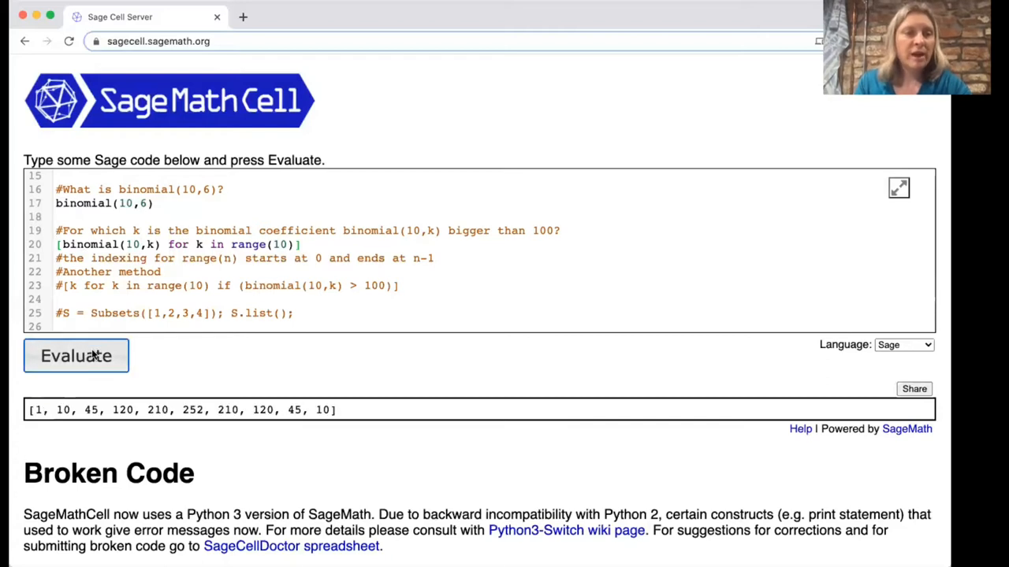
mouse_move(434, 461)
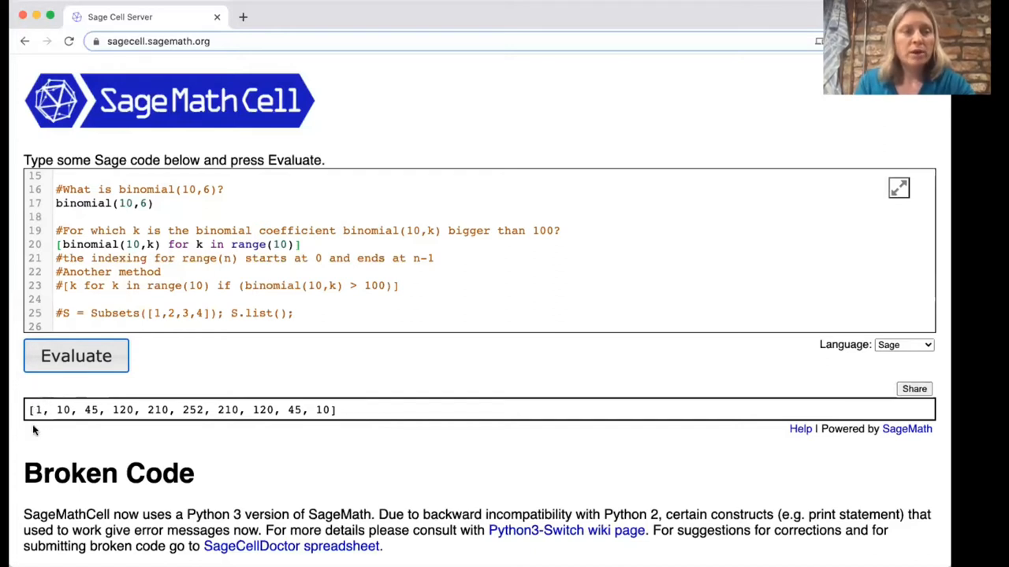
mouse_move(41, 421)
type("k")
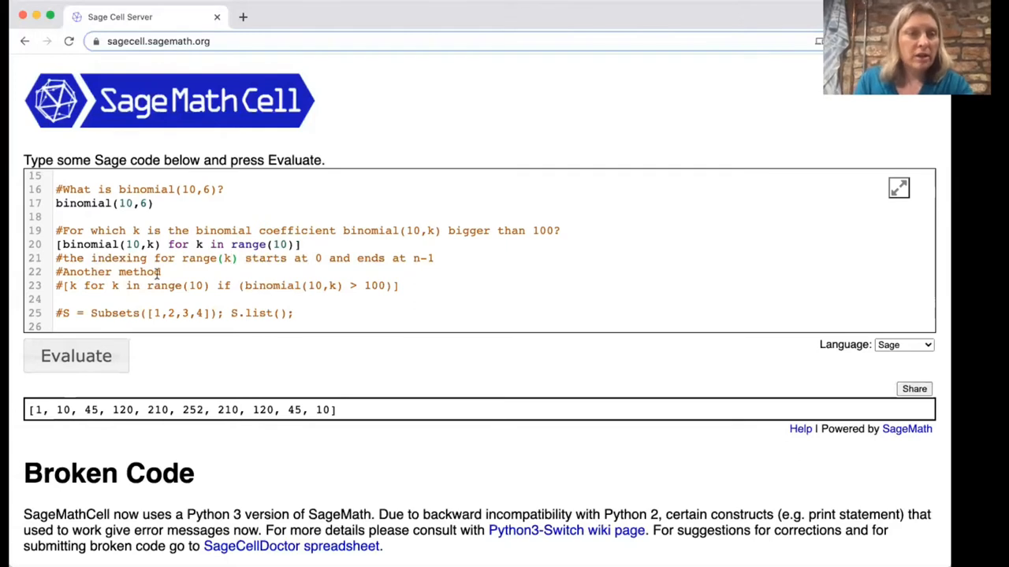
mouse_move(188, 272)
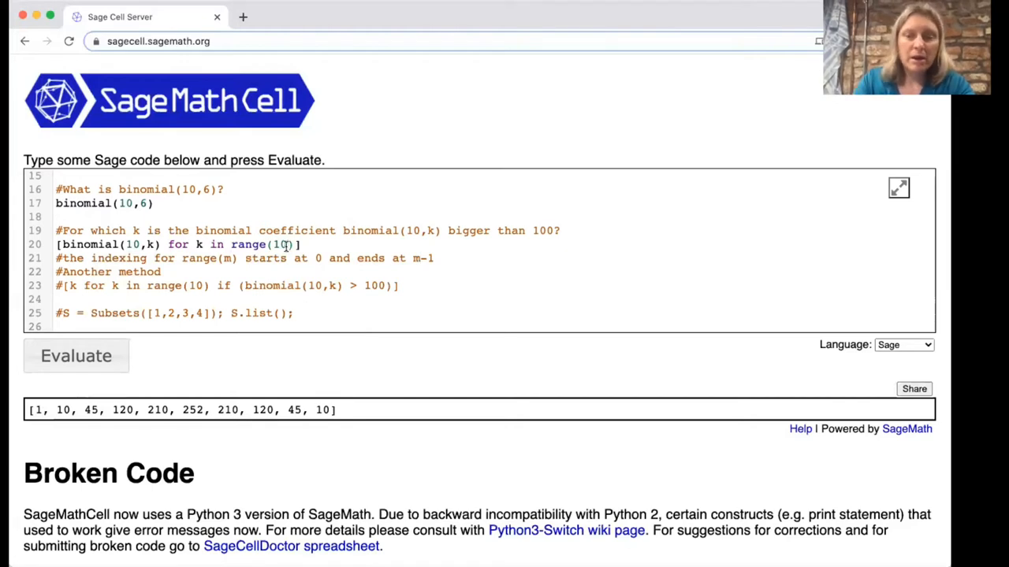
type("1")
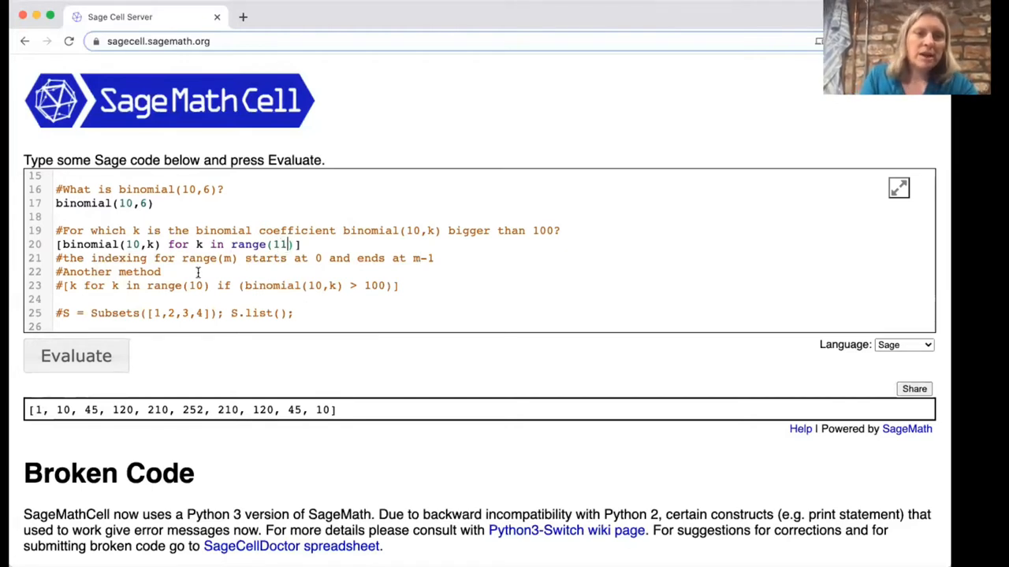
left_click(75, 356)
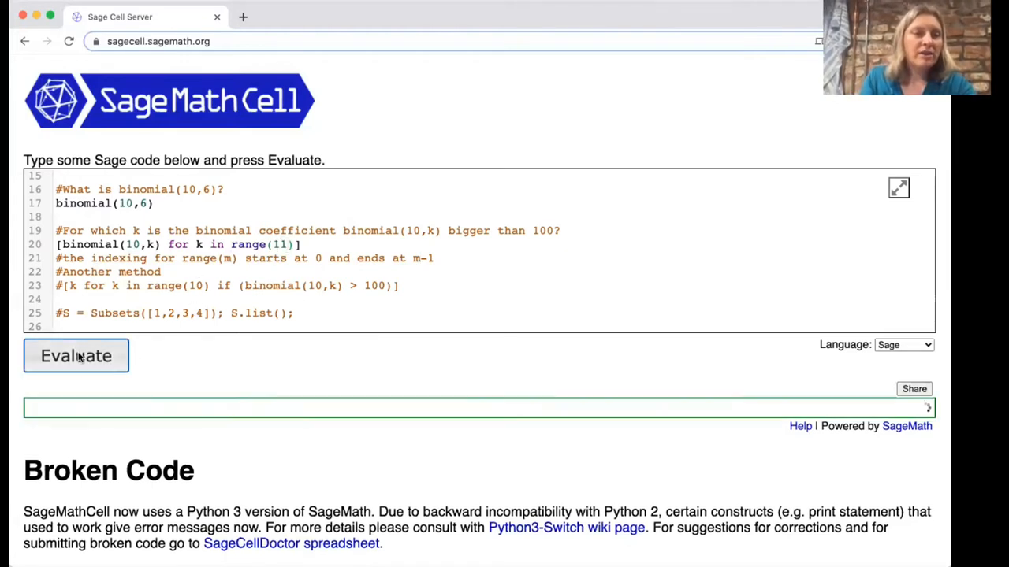
left_click(76, 355)
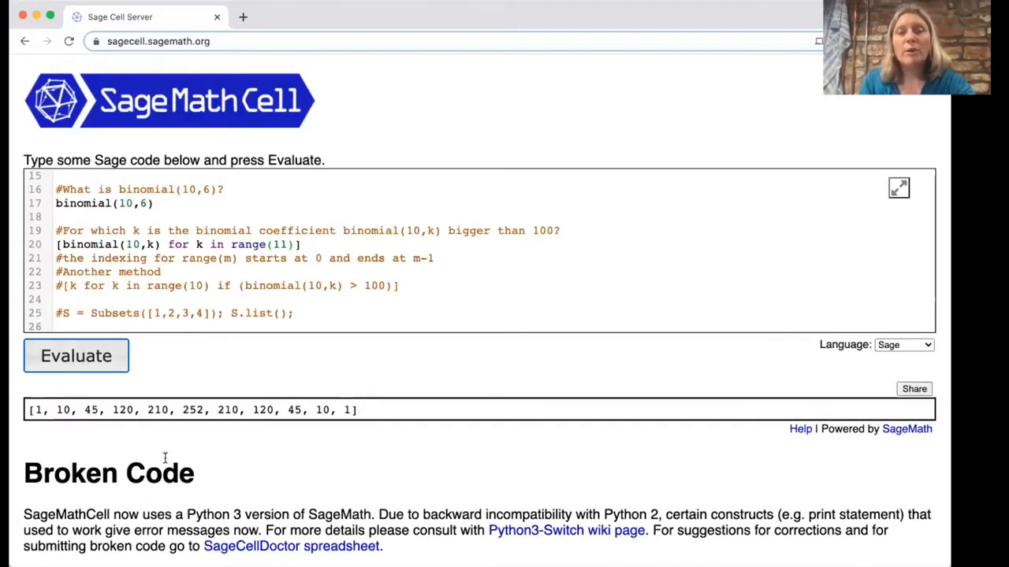
mouse_move(160, 394)
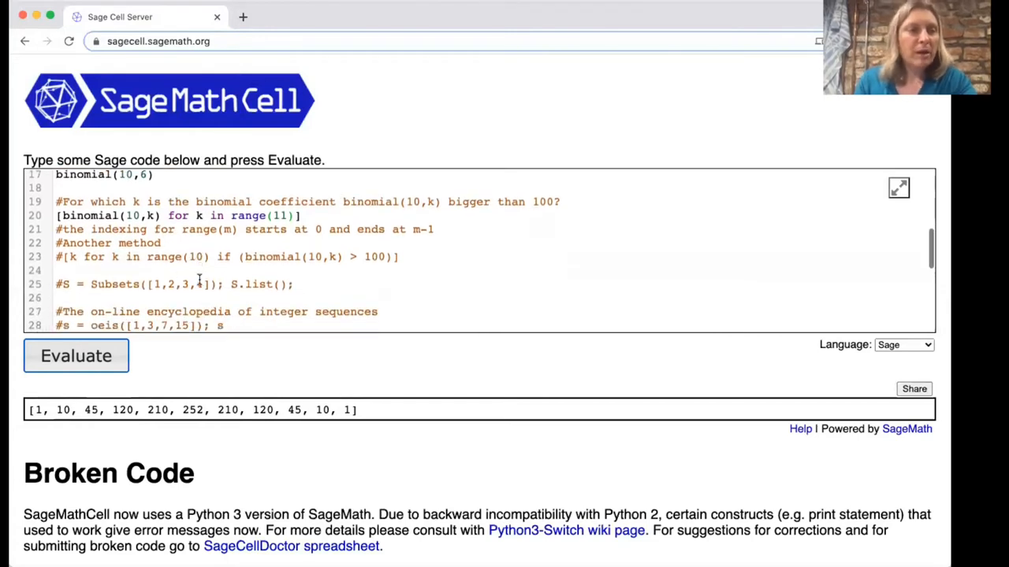
Uncomment line 23 using range(11), returning k = 3, 4, 5, 6, 7 where binomial(10,k) exceeds 100
left_click(57, 256)
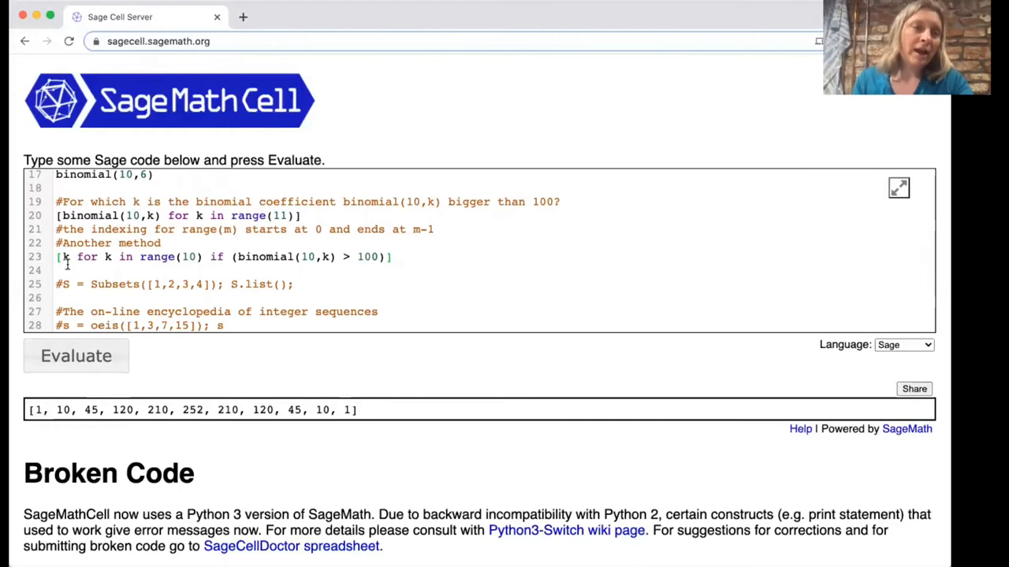
mouse_move(195, 257)
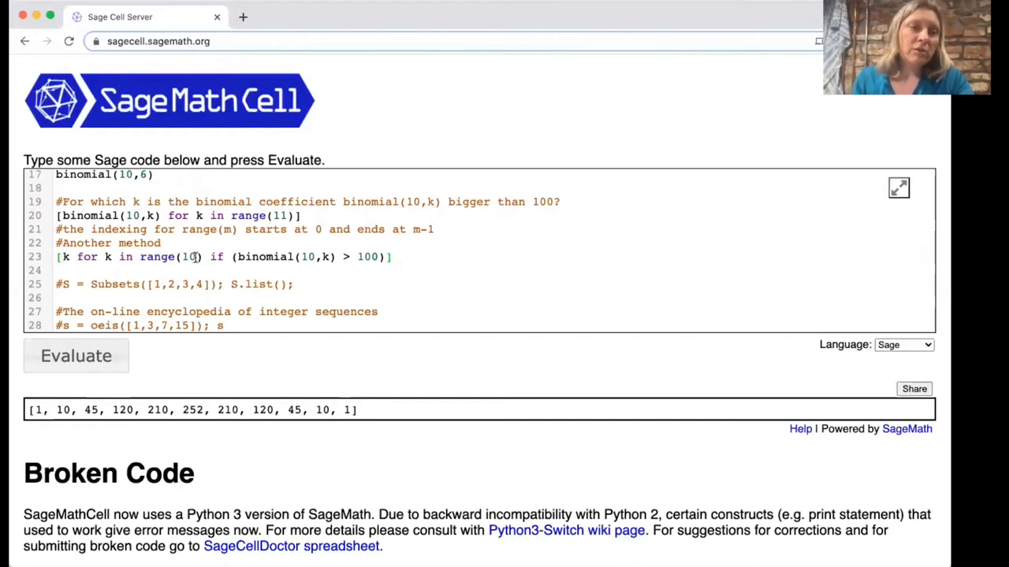
type("1")
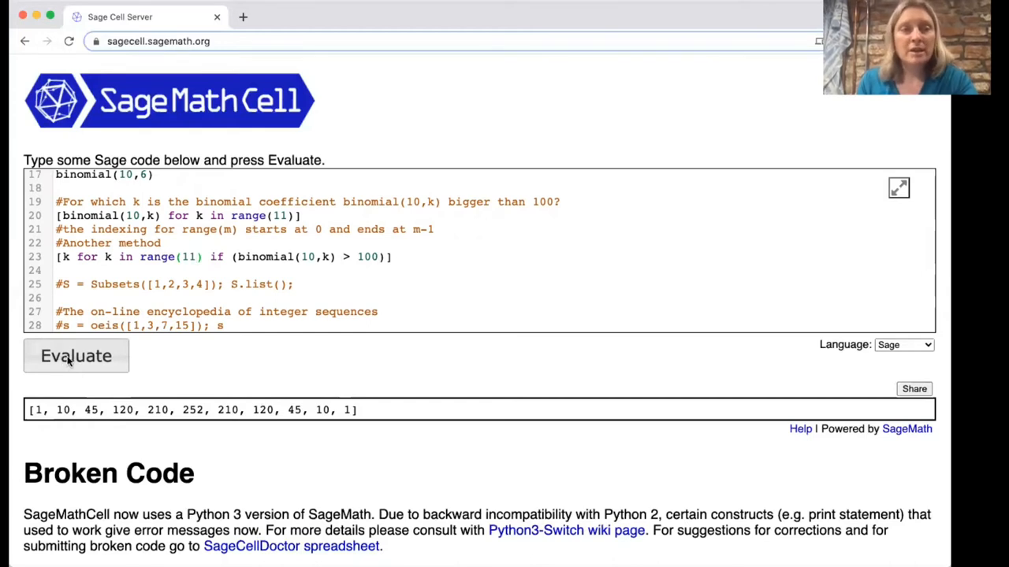
left_click(76, 356)
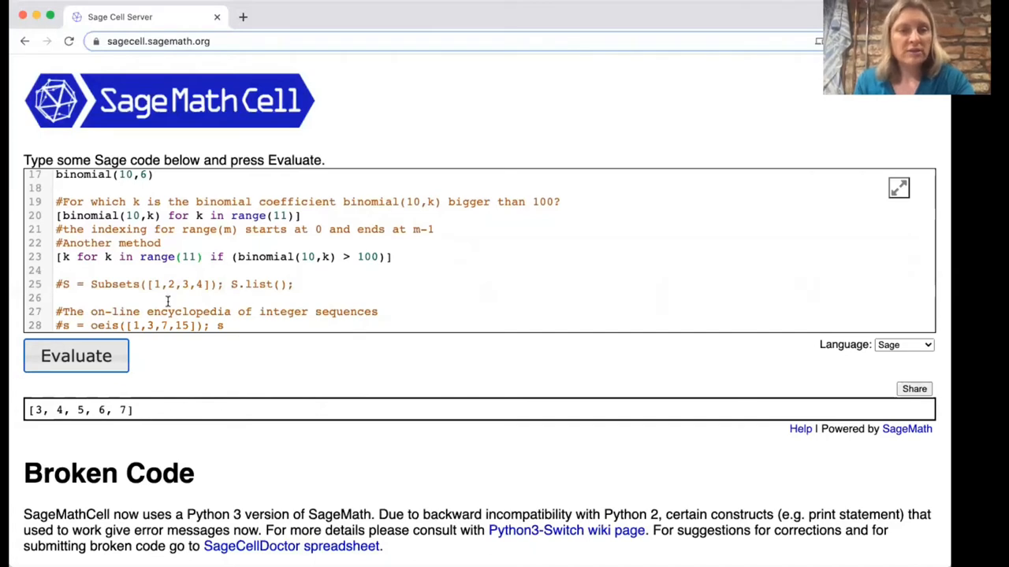
scroll("up", 3)
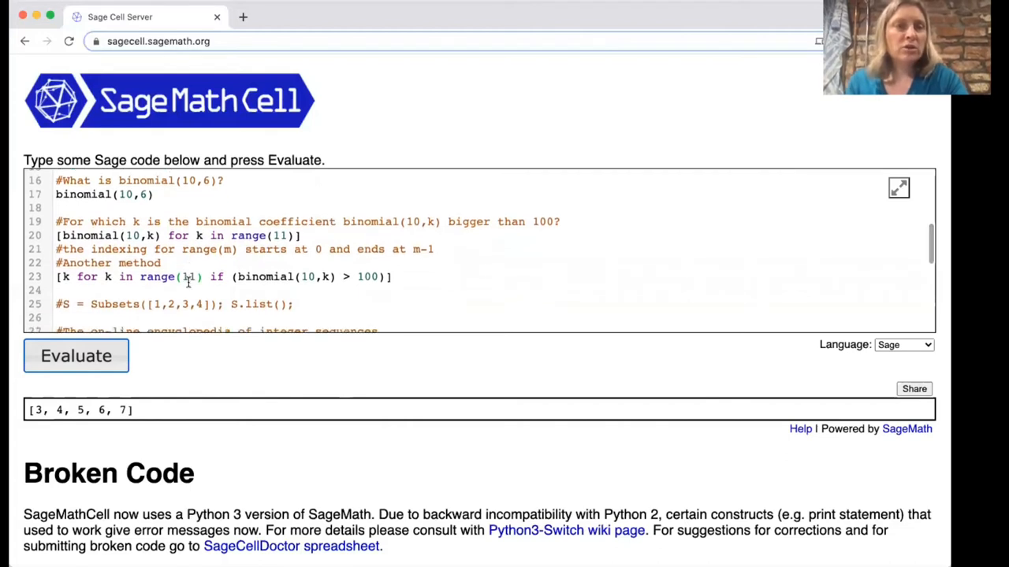
Uncomment S = Subsets([1,2,3,4]); S.list() and evaluate it to list all 16 subsets
scroll("down", 3)
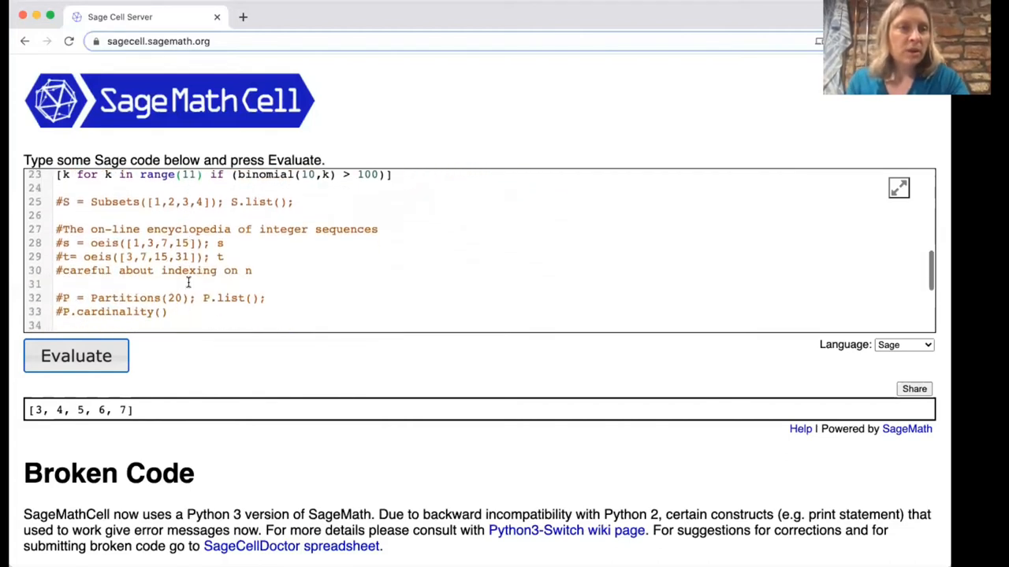
scroll("up", 3)
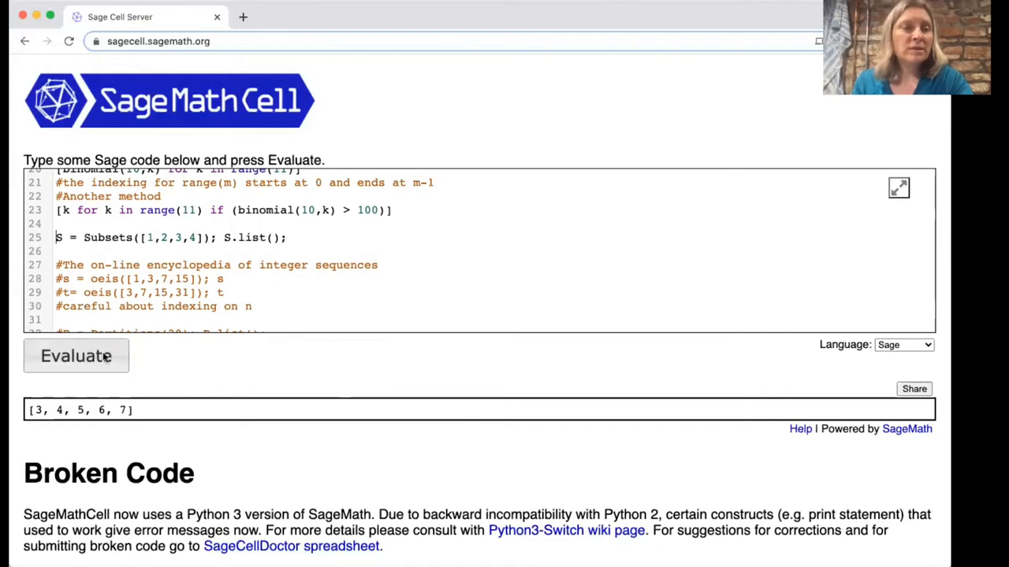
left_click(75, 355)
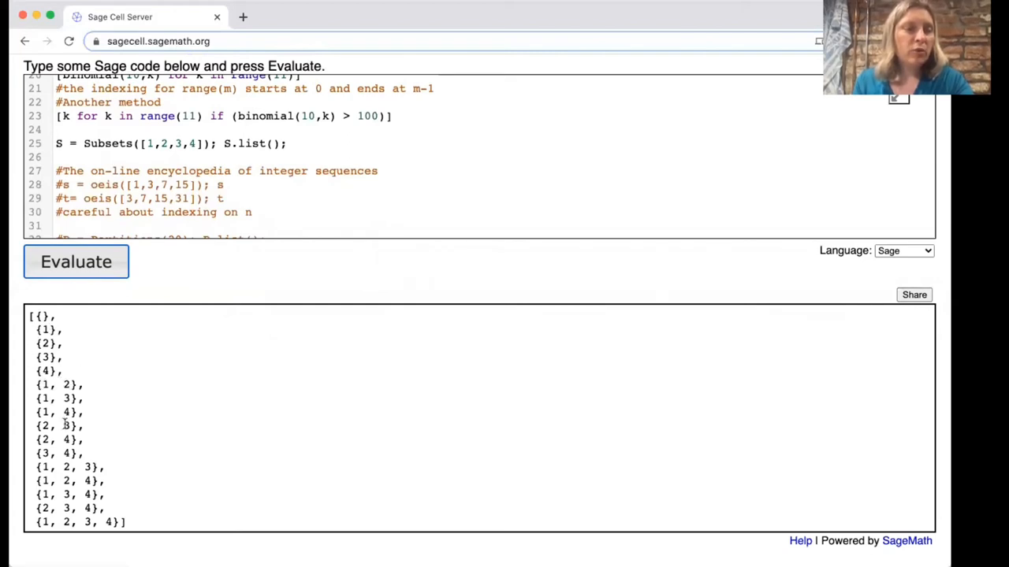
scroll("down", 3)
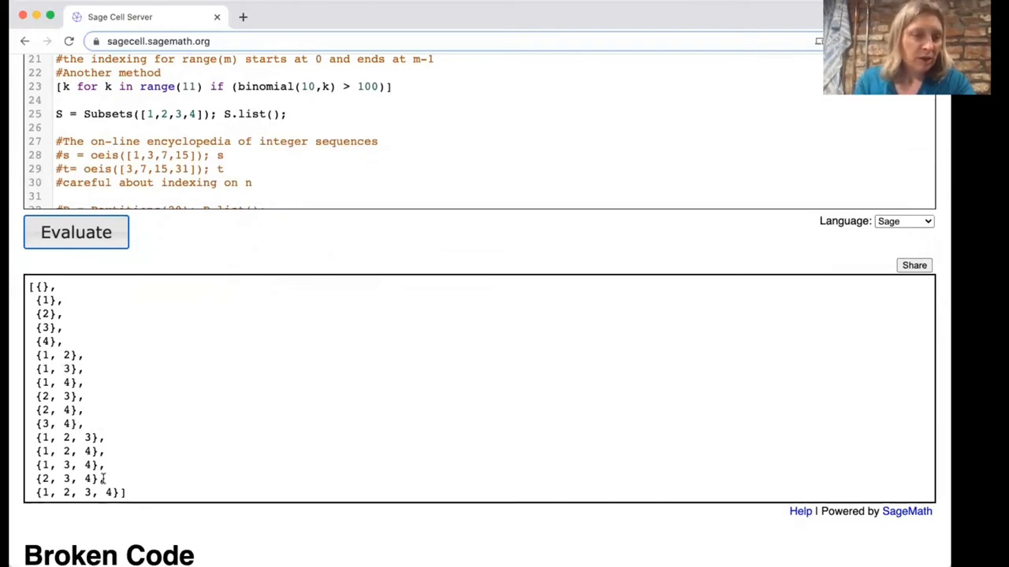
mouse_move(141, 498)
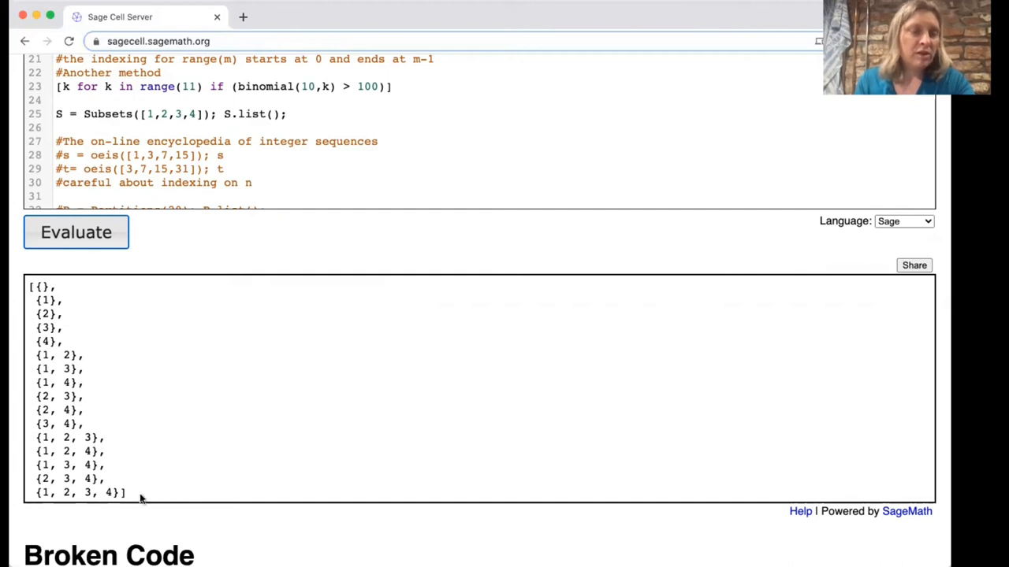
scroll("up", 3)
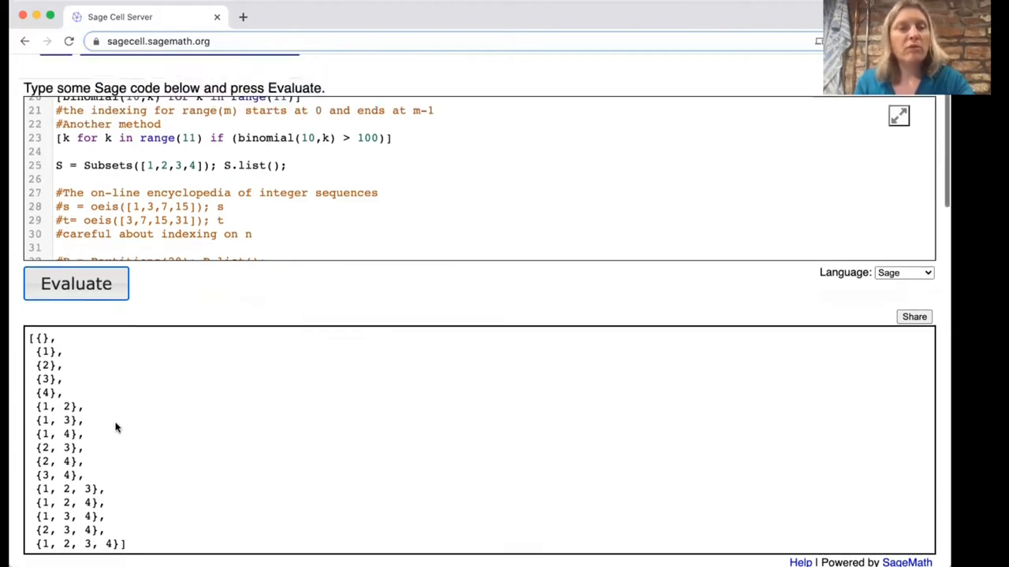
scroll("up", 3)
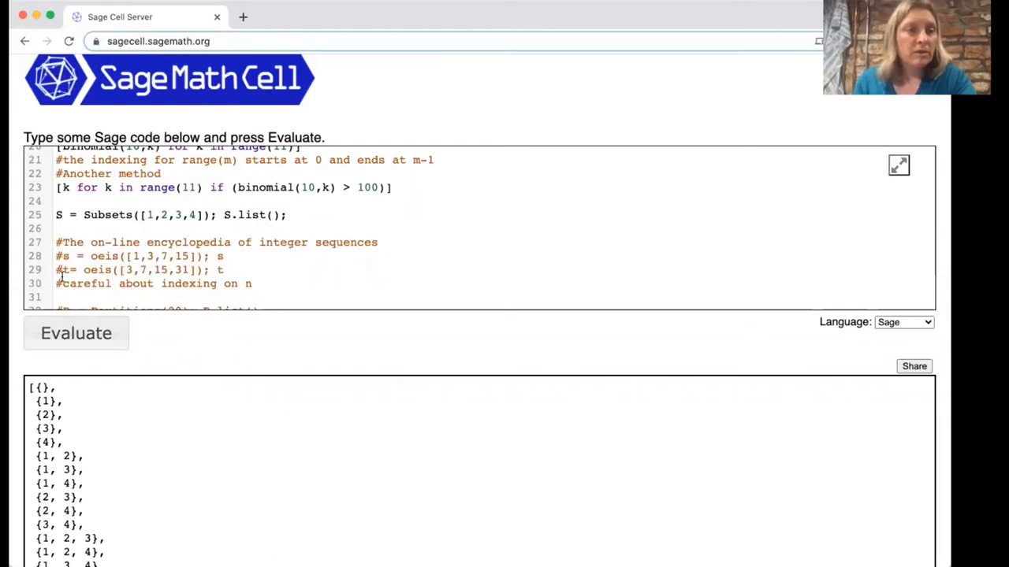
Uncomment s = oeis(...) and t = oeis([3,7,15,31]), listing A000225, A074048 and A126646
scroll("down", 3)
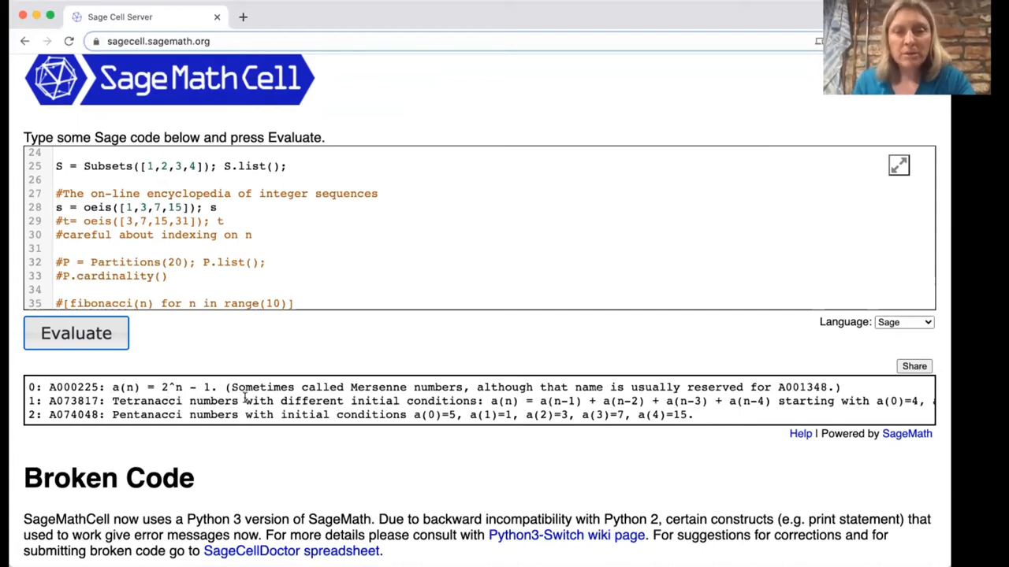
scroll("up", 3)
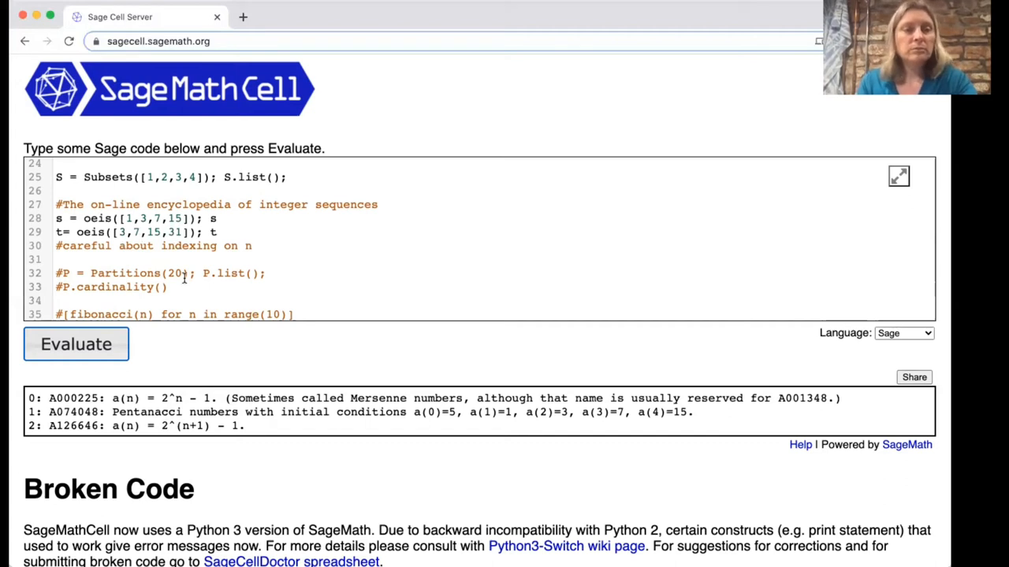
Scroll through the Partitions(20) list output, then evaluate P.cardinality() to get 627
scroll("down", 3)
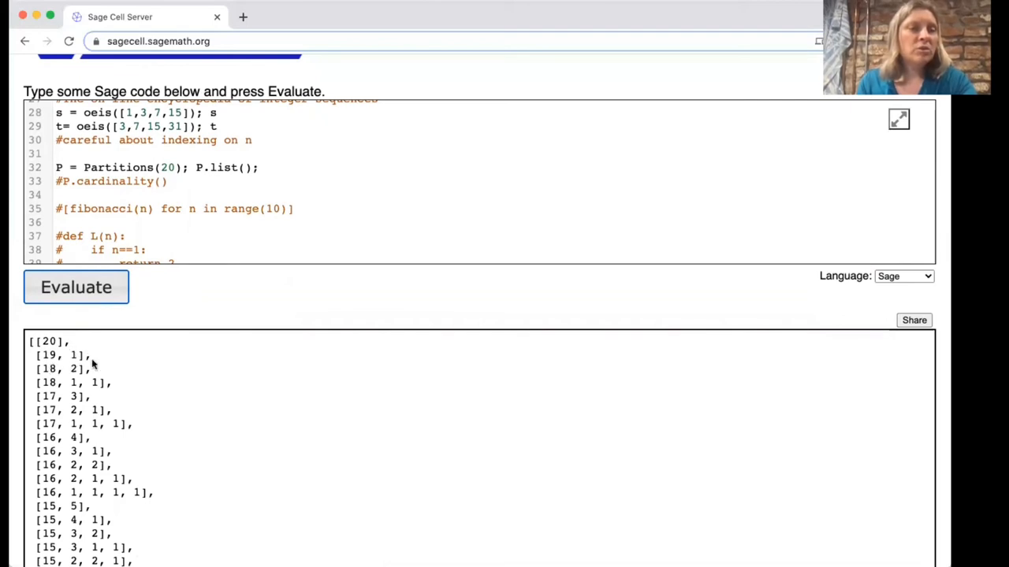
scroll("down", 3)
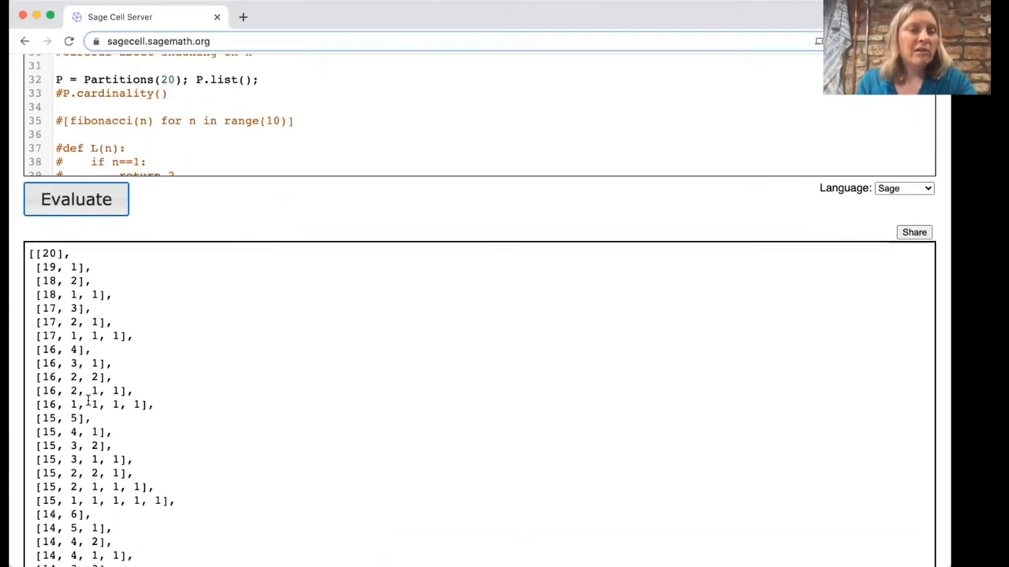
scroll("down", 3)
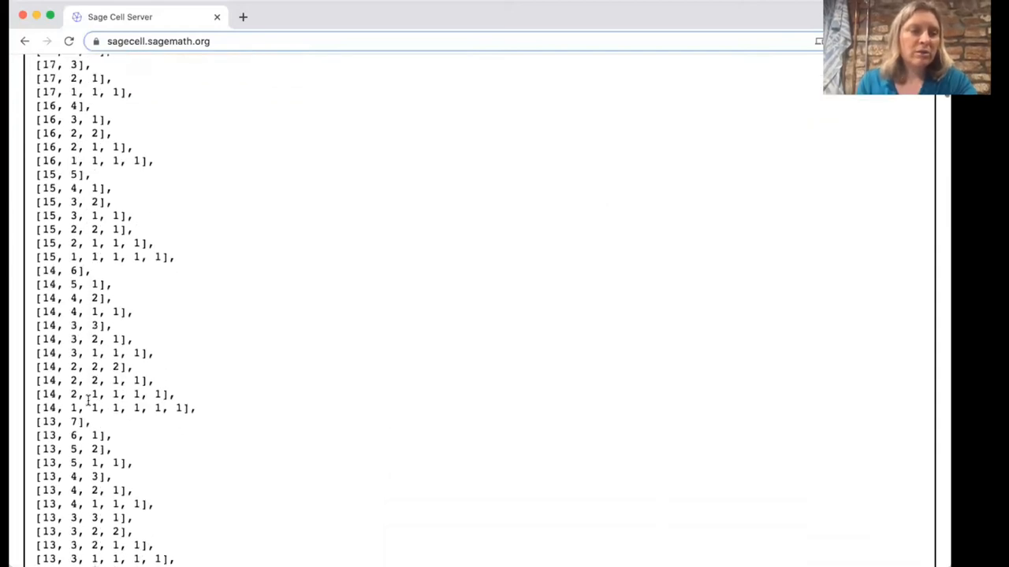
scroll("up", 3)
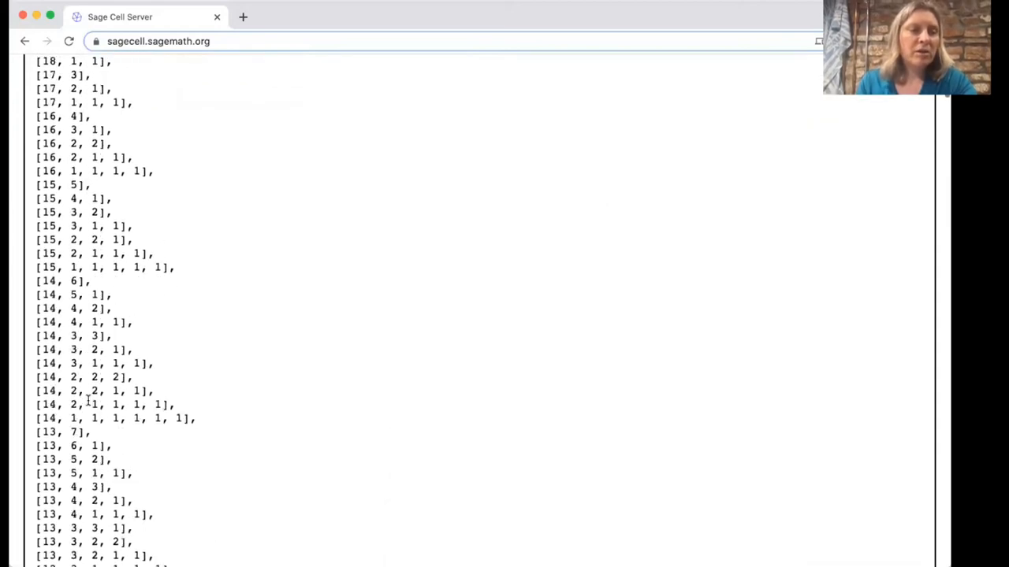
scroll("up", 3)
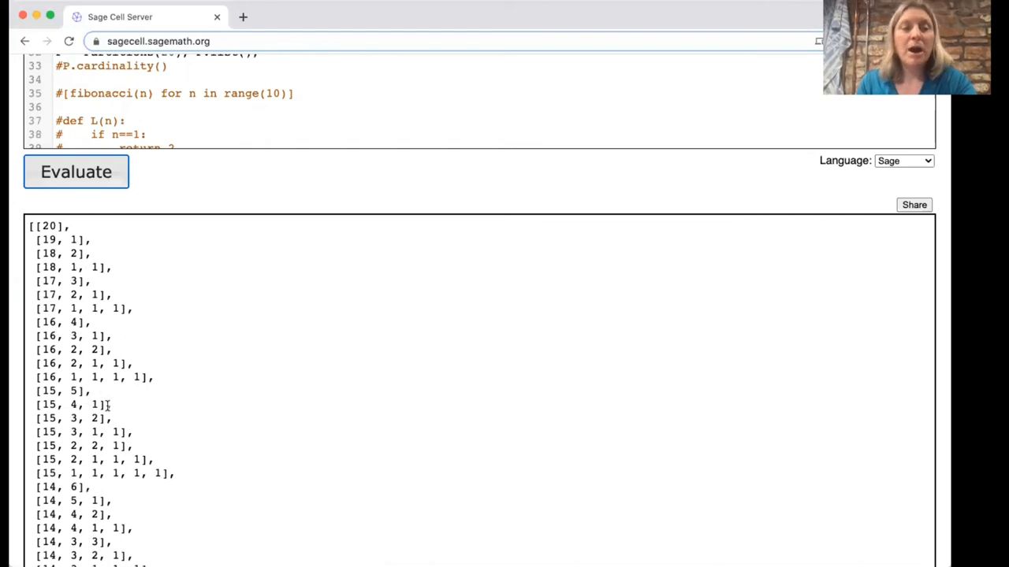
scroll("down", 3)
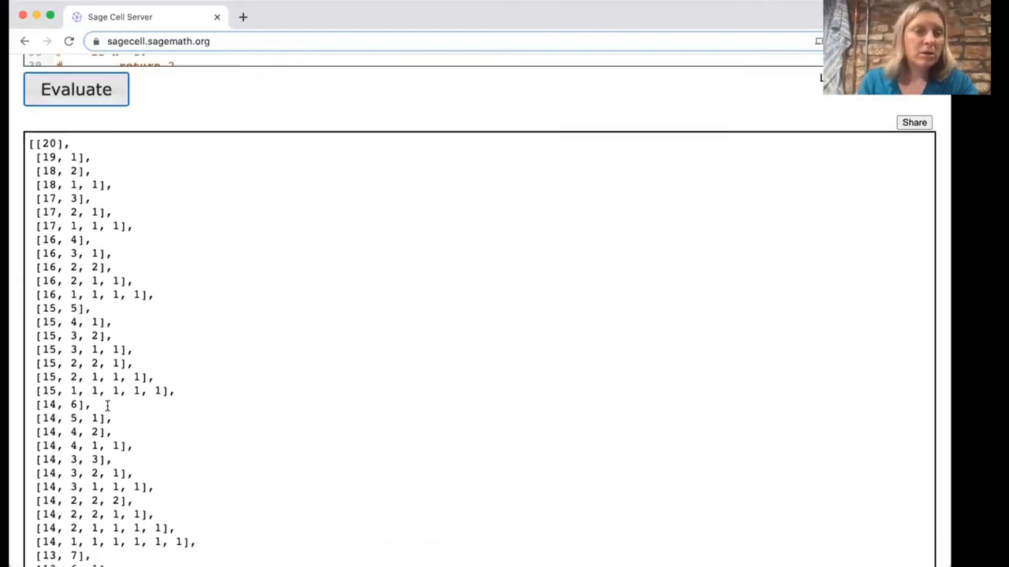
scroll("down", 3)
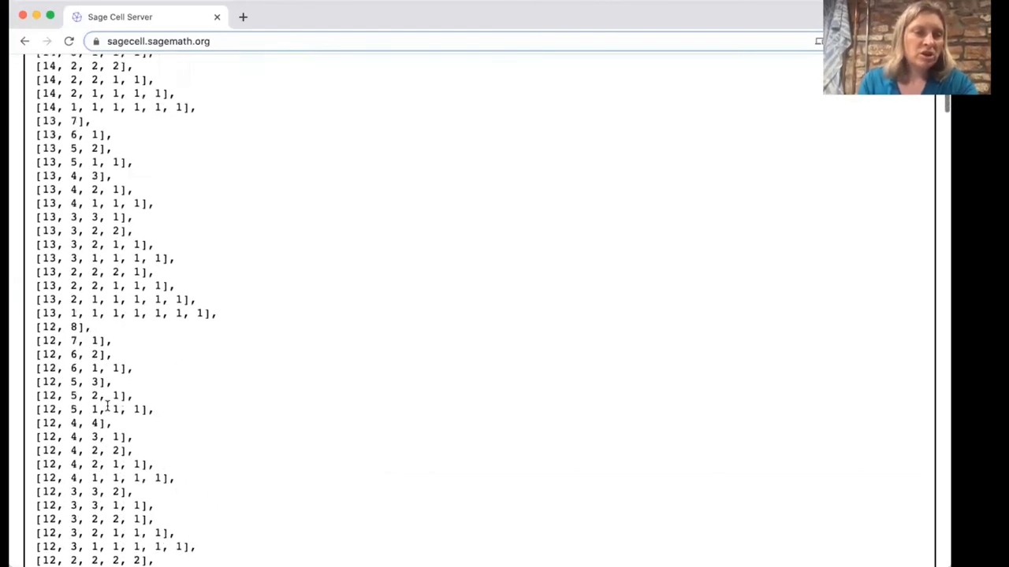
scroll("down", 3)
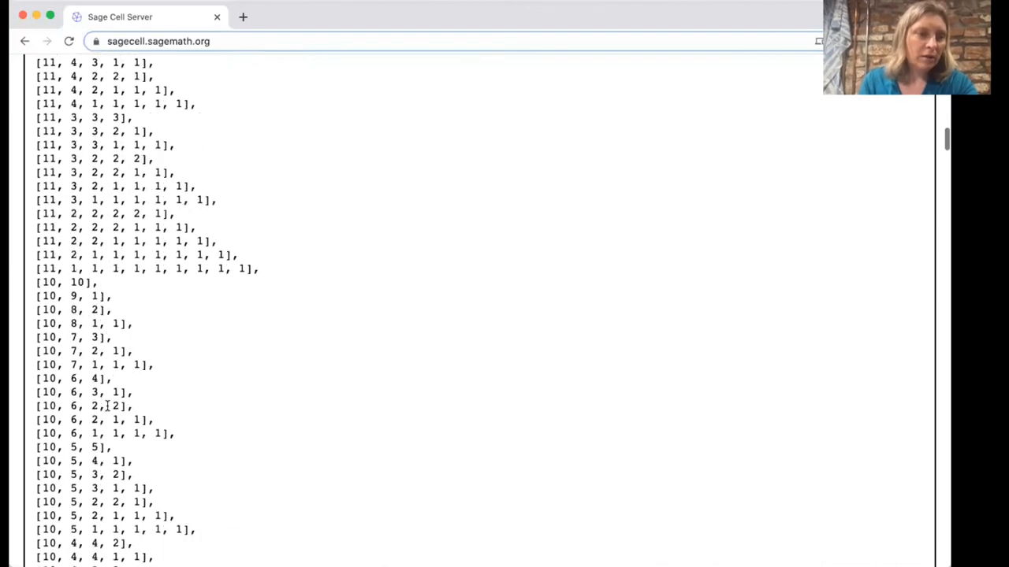
scroll("down", 3)
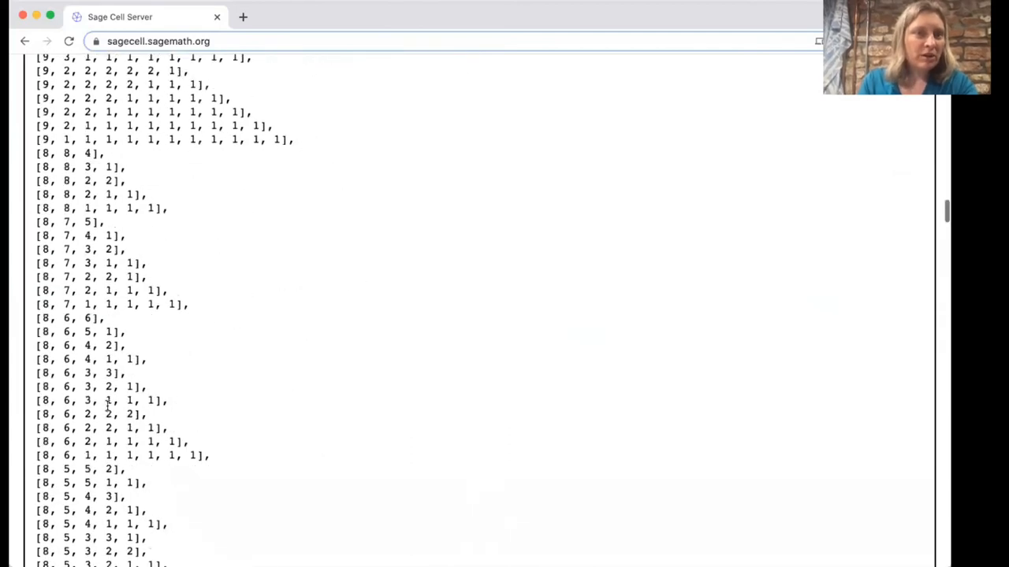
scroll("up", 3)
type("P.cardinality()")
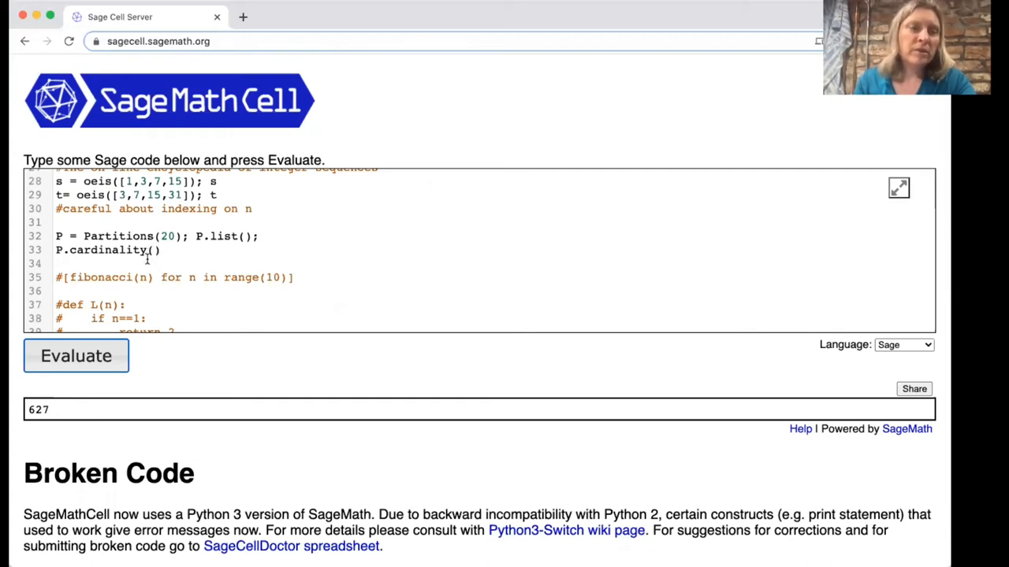
scroll("down", 3)
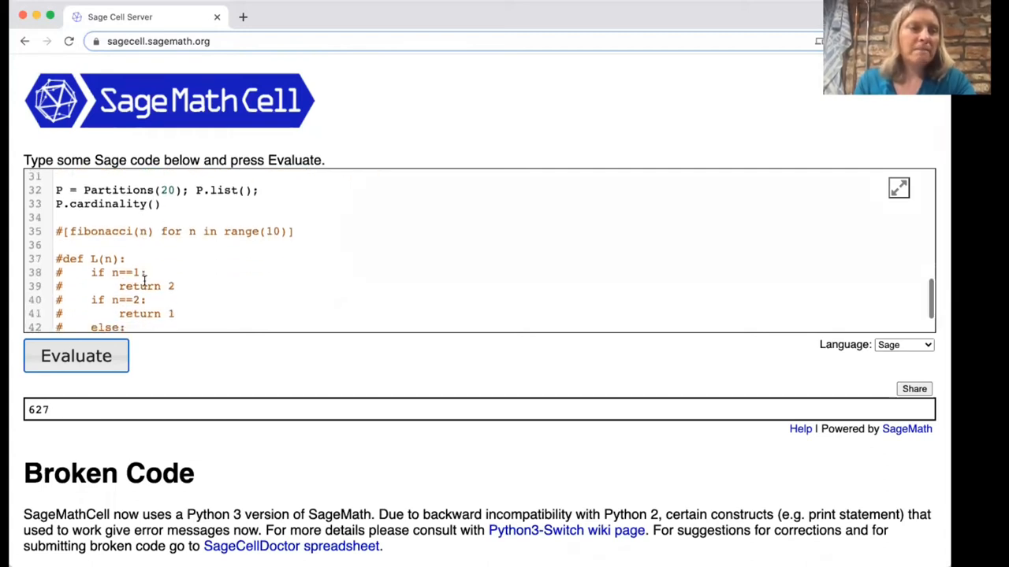
scroll("down", 3)
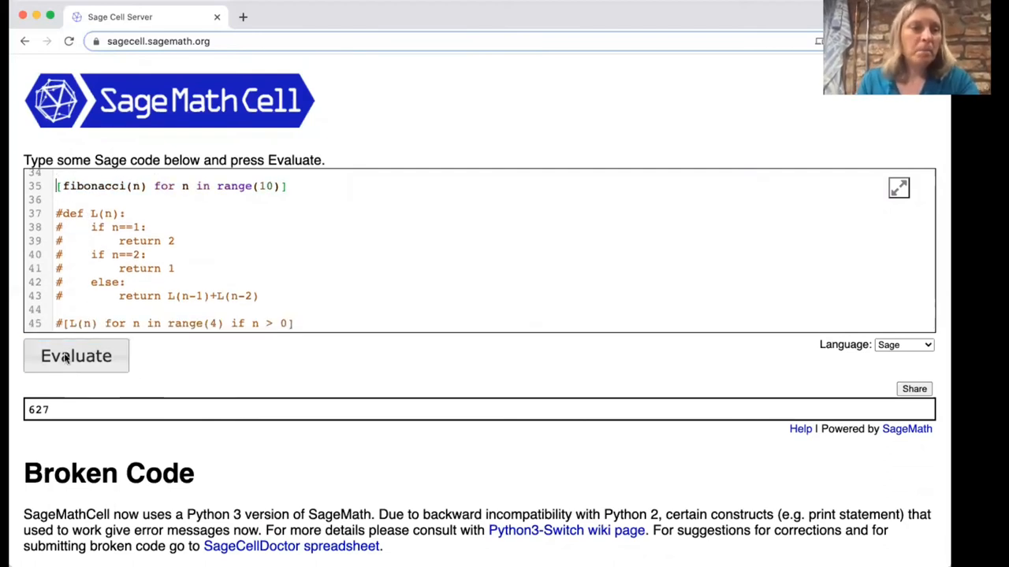
Uncomment line 35 and evaluate, listing Fibonacci numbers 0 through 34
left_click(75, 356)
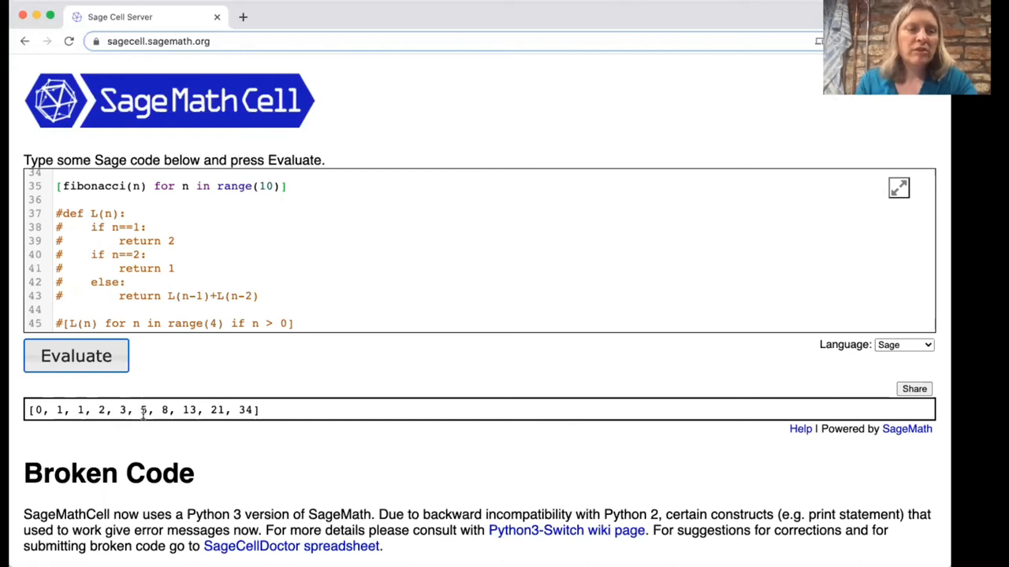
scroll("up", 3)
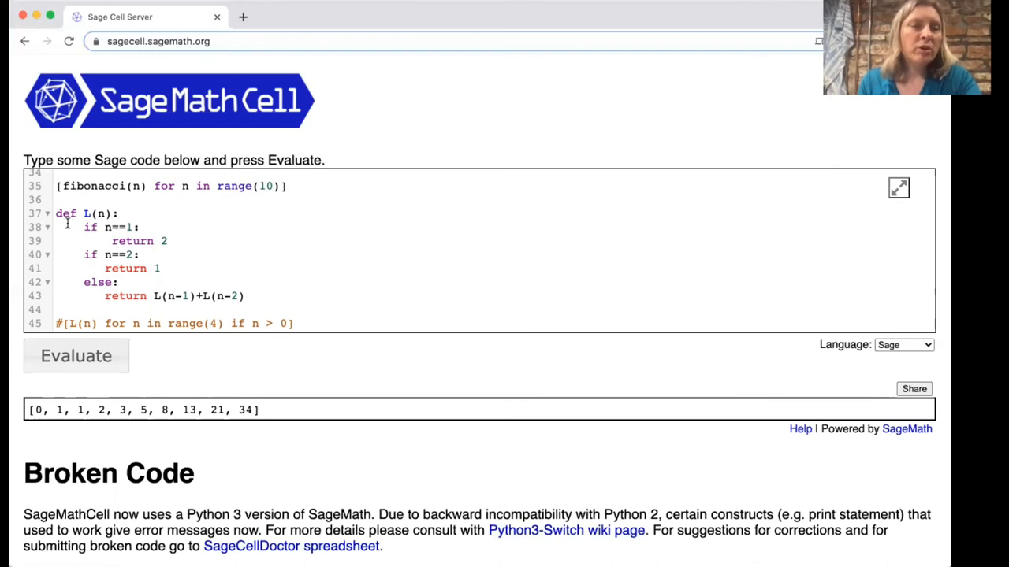
mouse_move(98, 232)
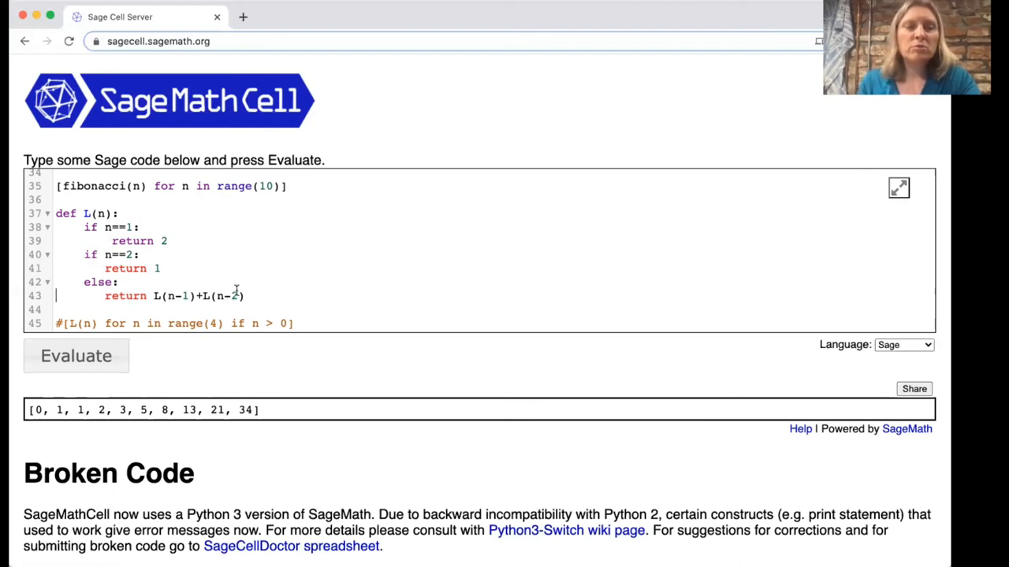
Uncomment the L(n) lines 37–45 and reduce the list to [L(n) for n in range(4)]
scroll("down", 3)
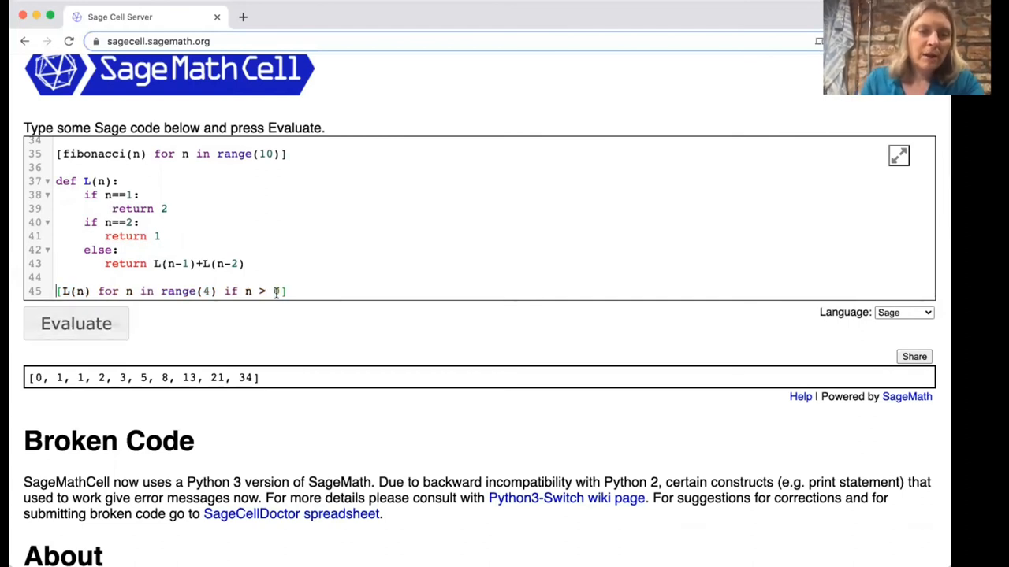
key("Backspace")
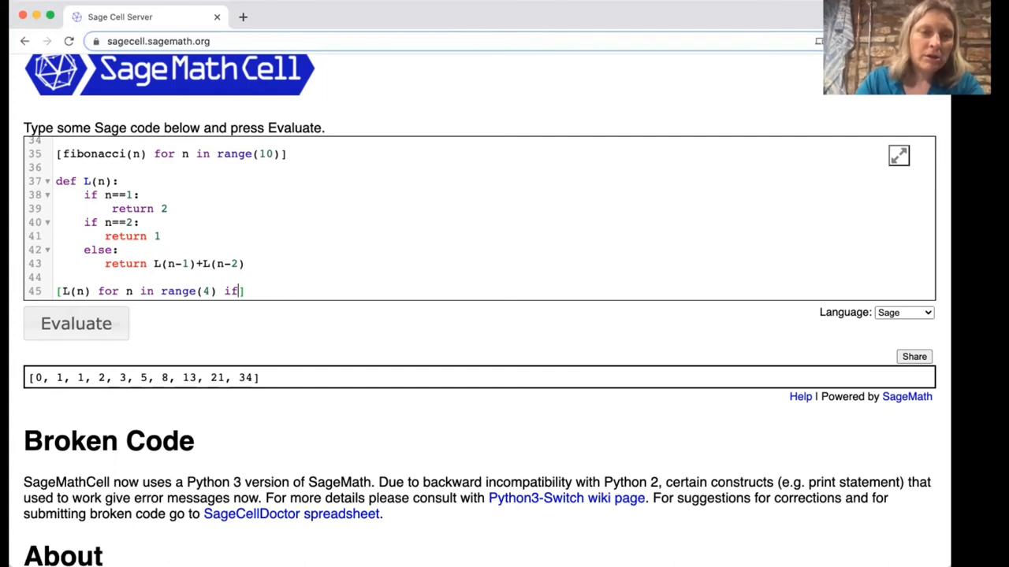
key("BackSpace")
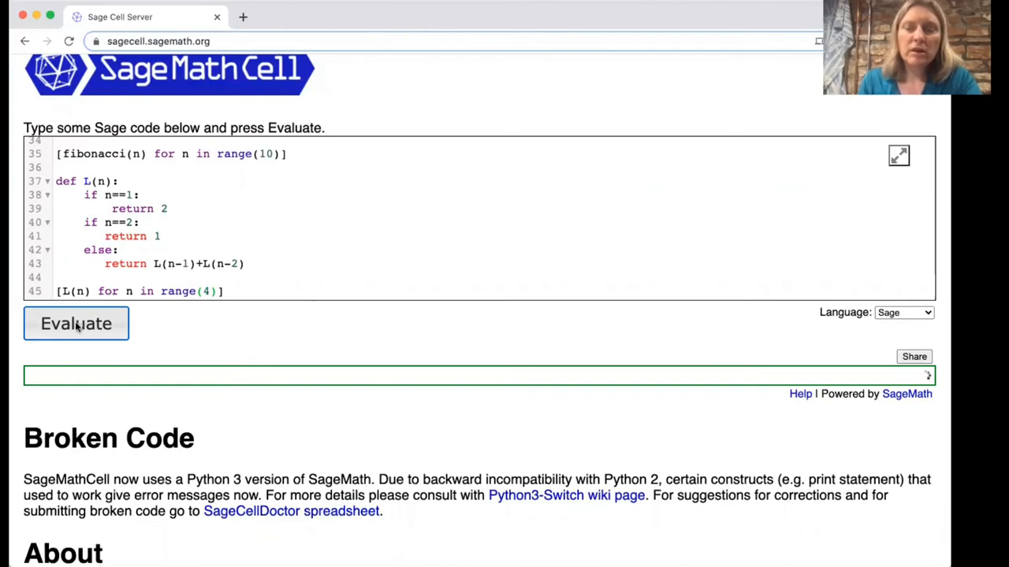
mouse_move(389, 359)
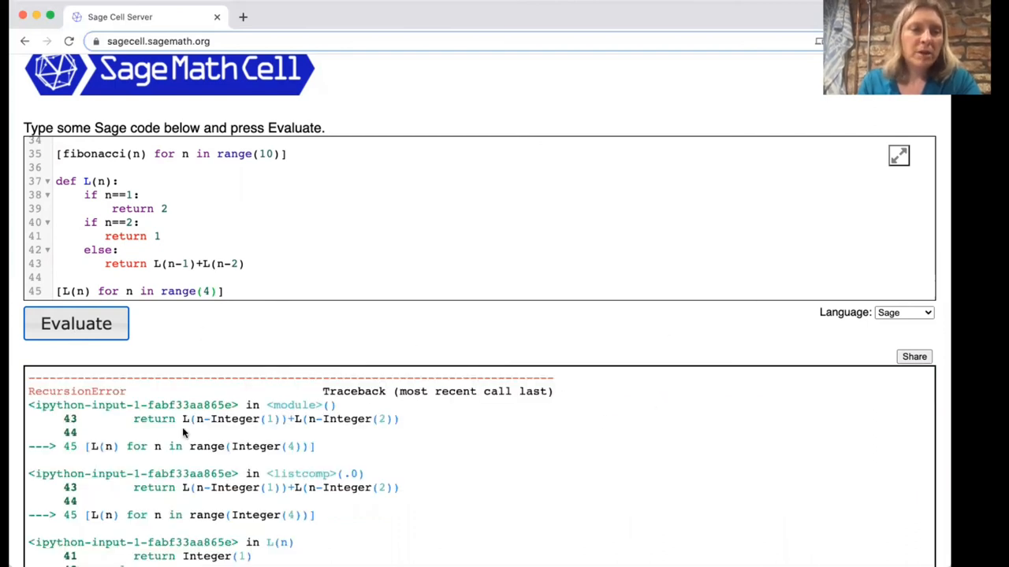
Evaluate [L(n) for n in range(4)] and scroll through the RecursionError traceback
scroll("down", 3)
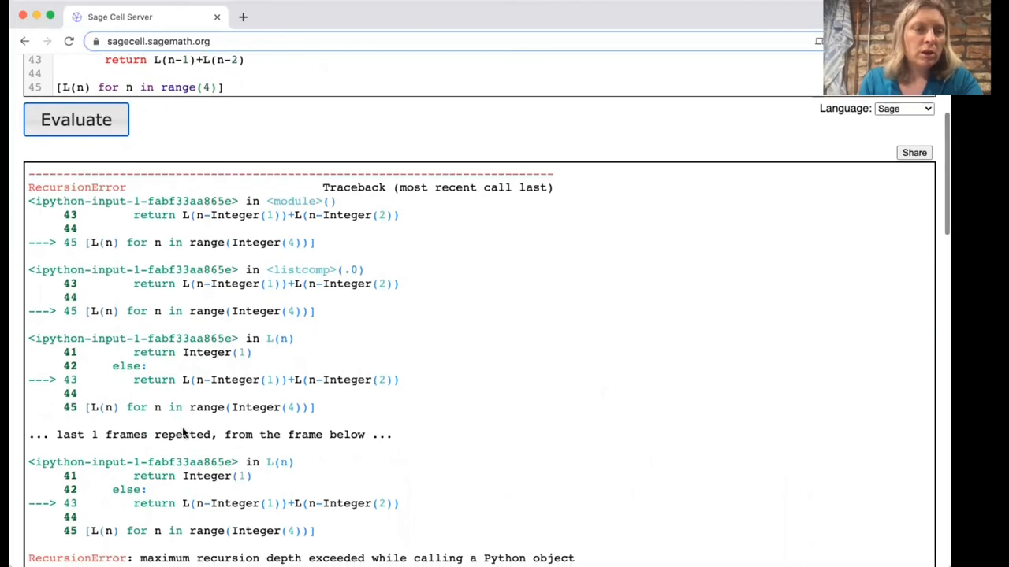
scroll("down", 3)
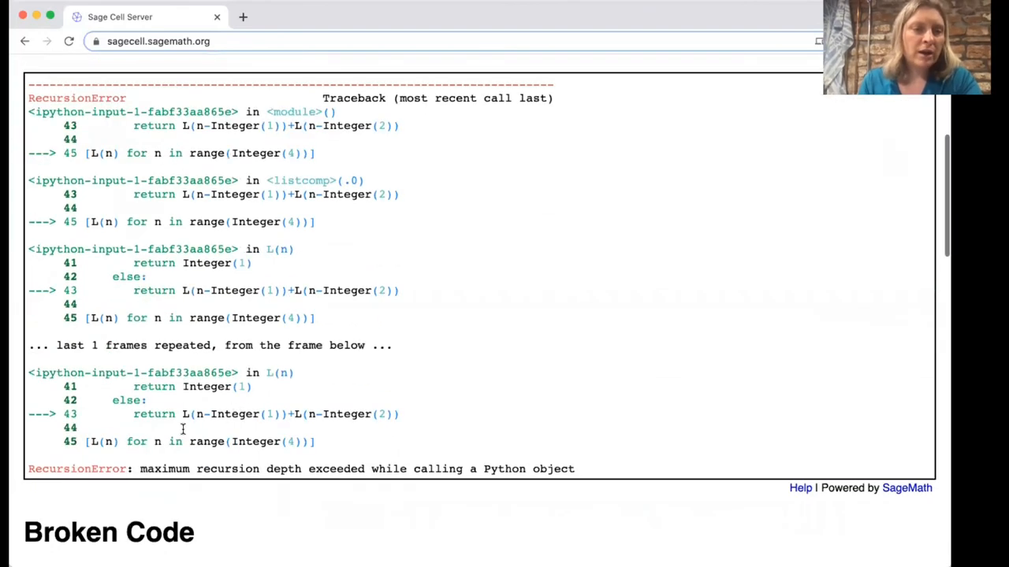
scroll("up", 3)
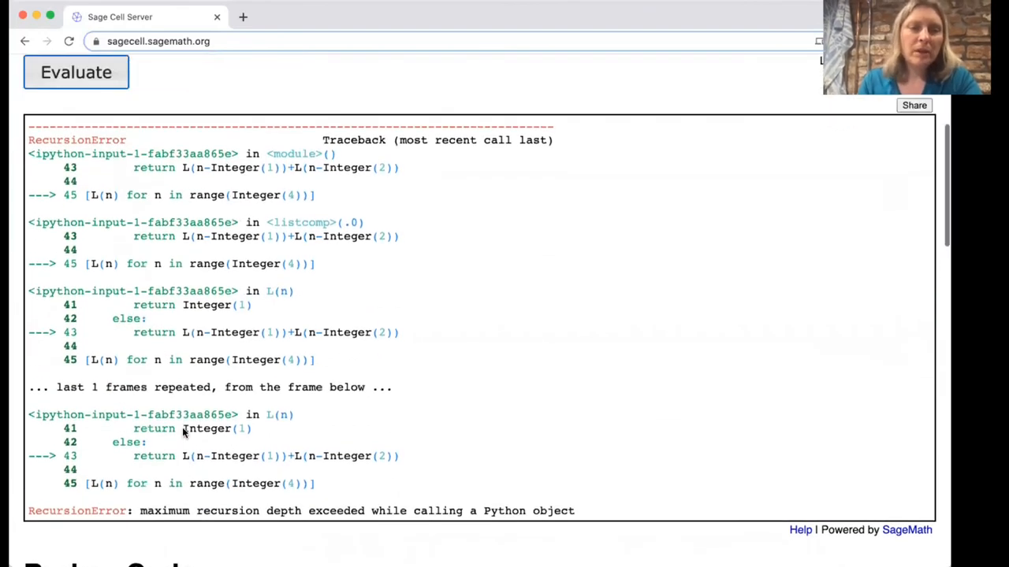
scroll("up", 3)
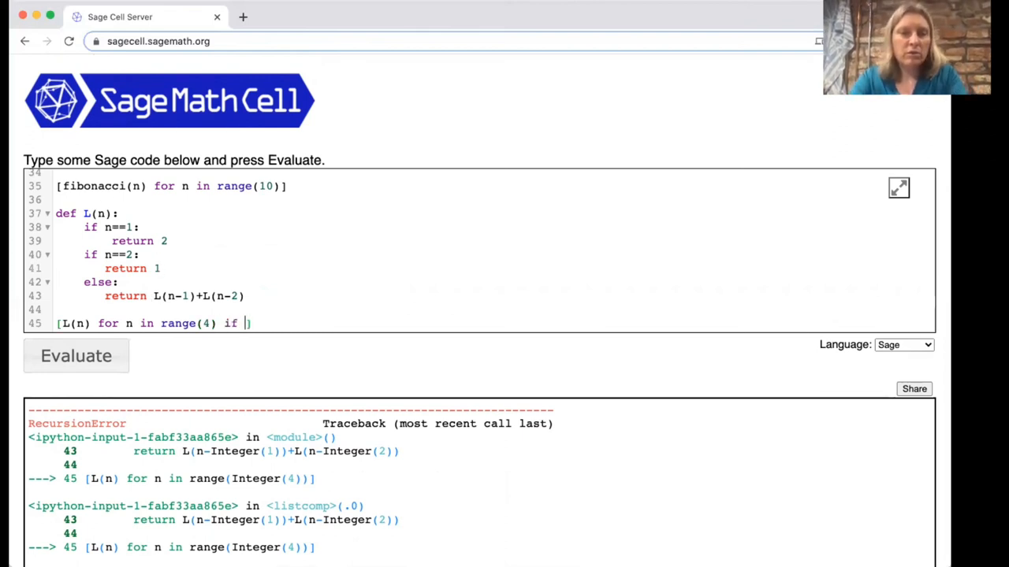
Re-add the 'n > 0' filter, widen range(4) to range(8), and list L values 2, 1, 3, 4, 7, 11, 18
type("n > 0")
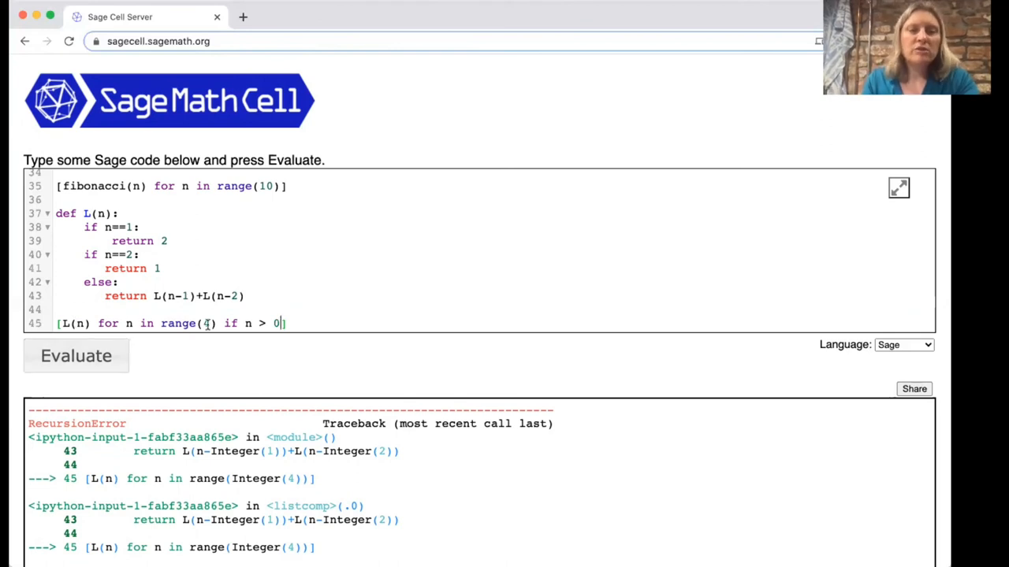
left_click(75, 355)
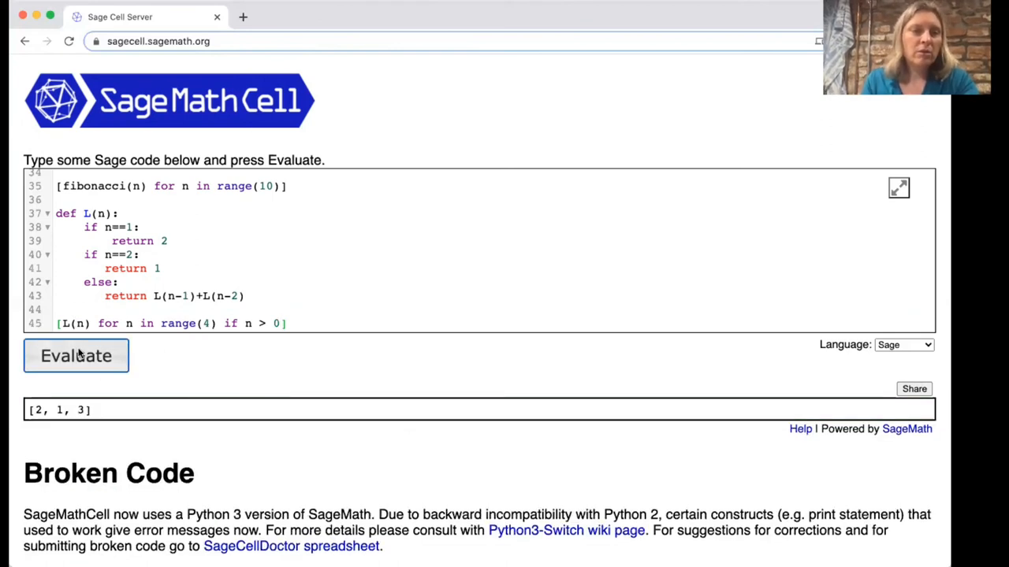
mouse_move(45, 401)
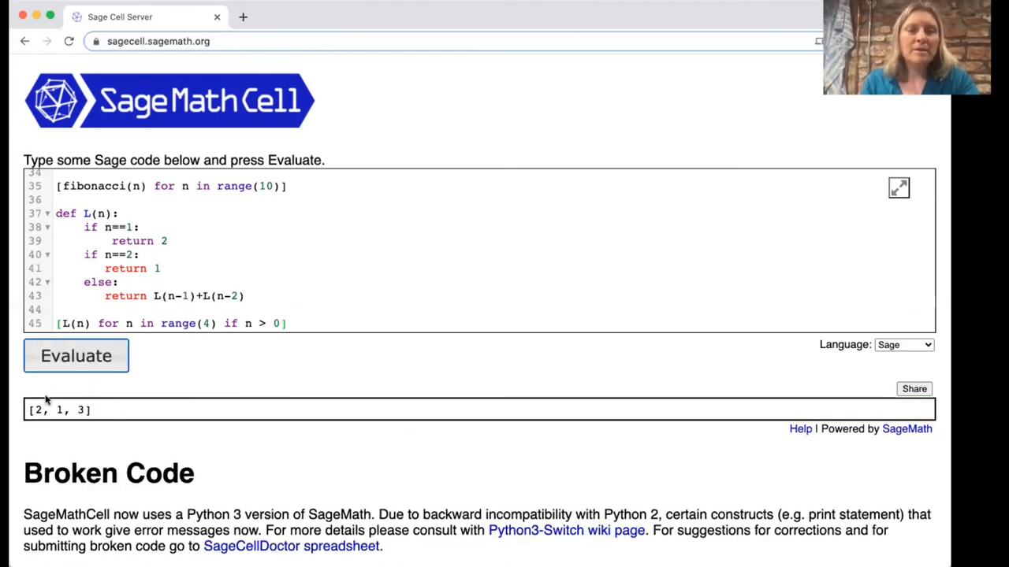
left_click(209, 323)
type("8")
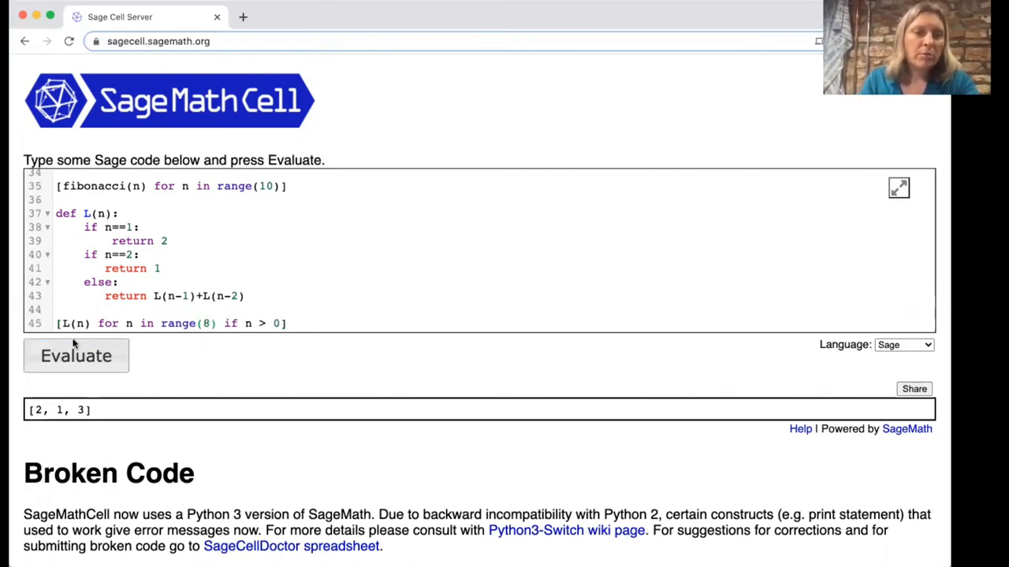
left_click(76, 355)
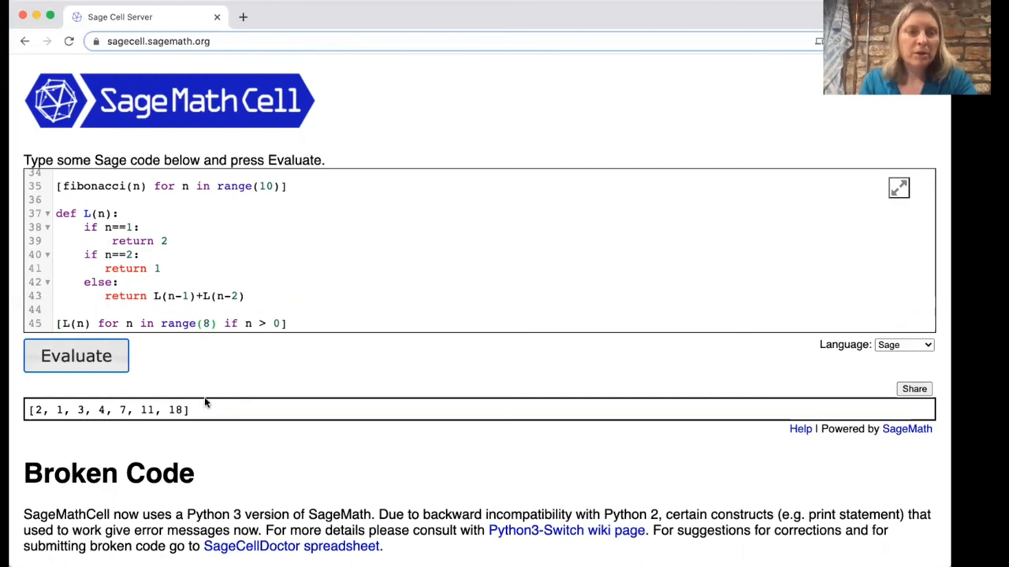
scroll("up", 3)
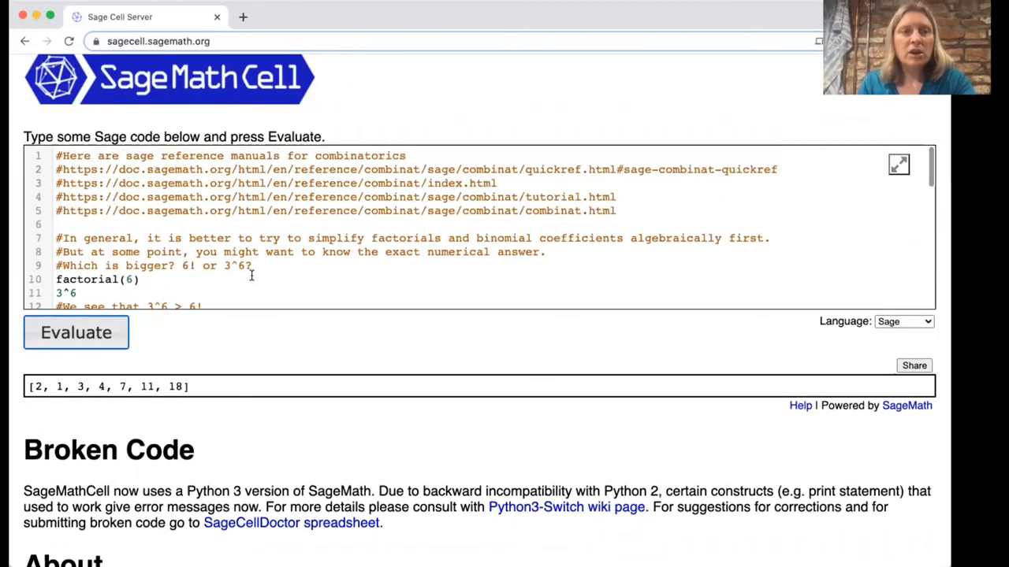
scroll("up", 3)
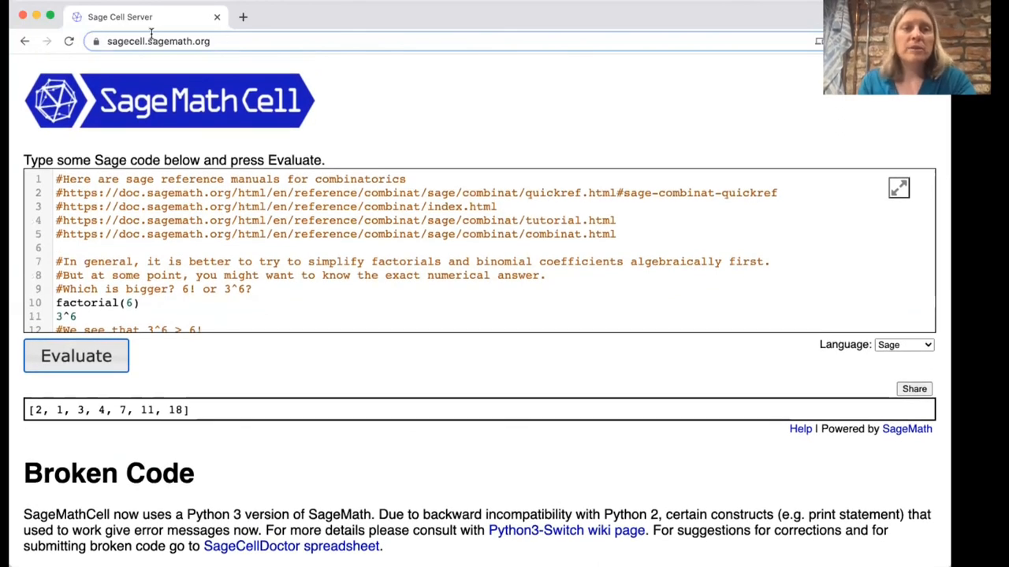
mouse_move(206, 61)
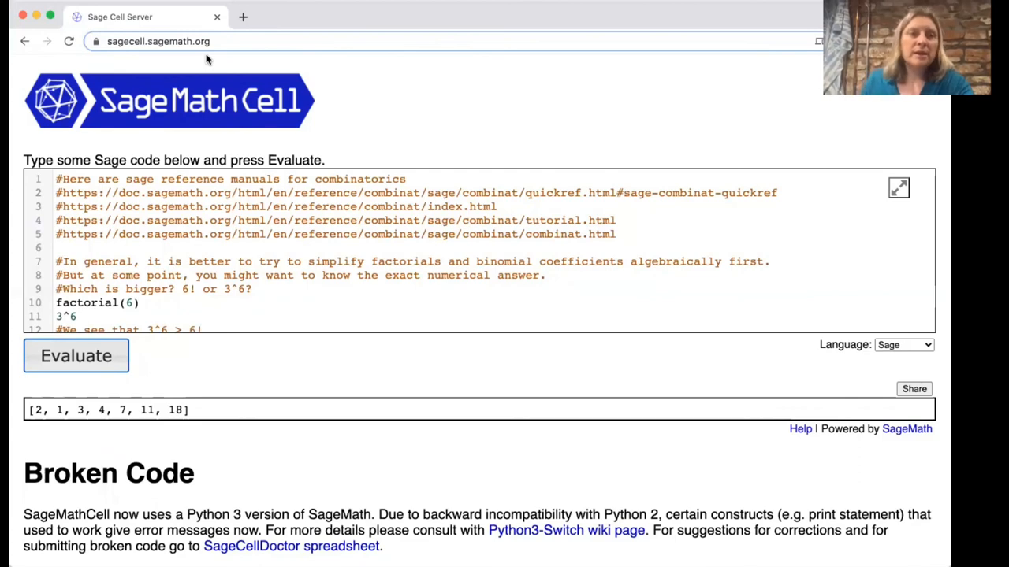
mouse_move(106, 55)
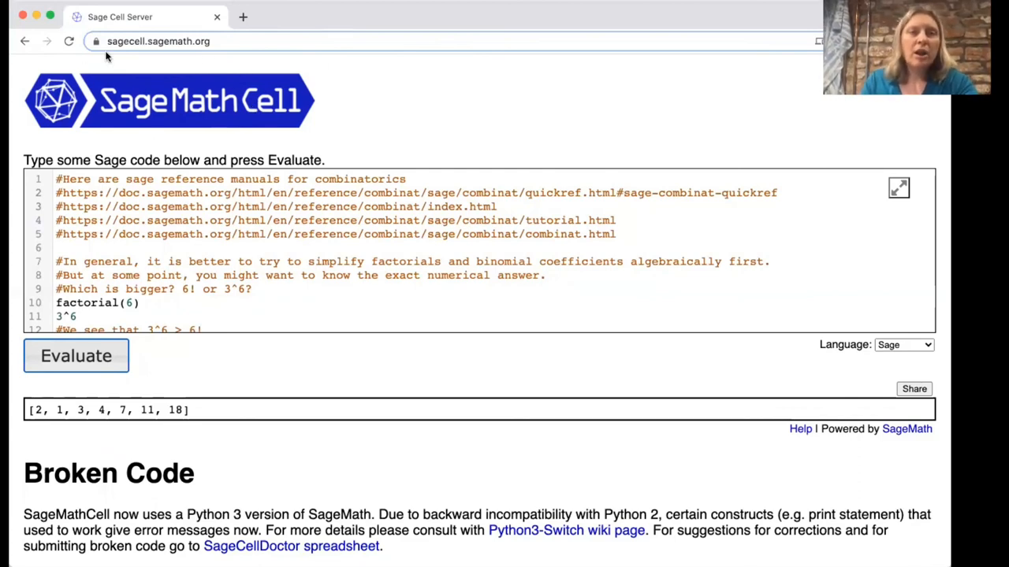